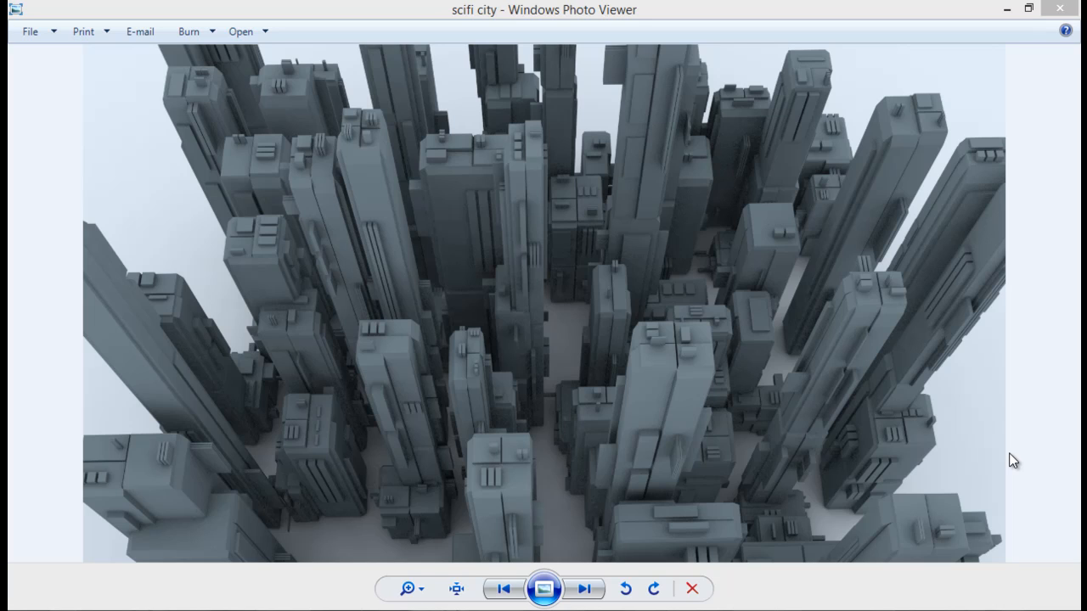
mouse_move(819, 364)
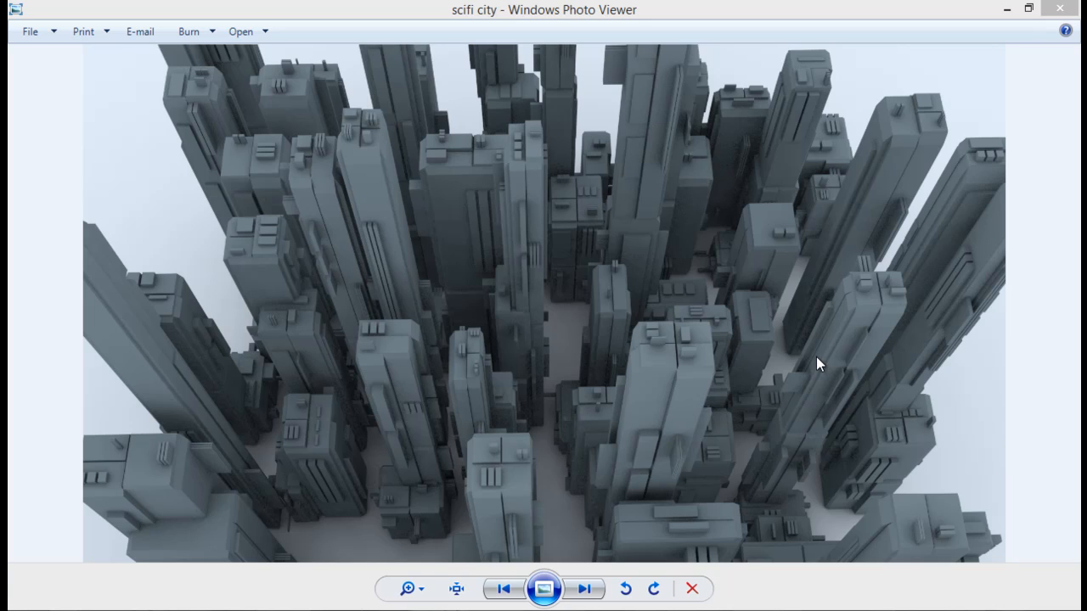
mouse_move(620, 317)
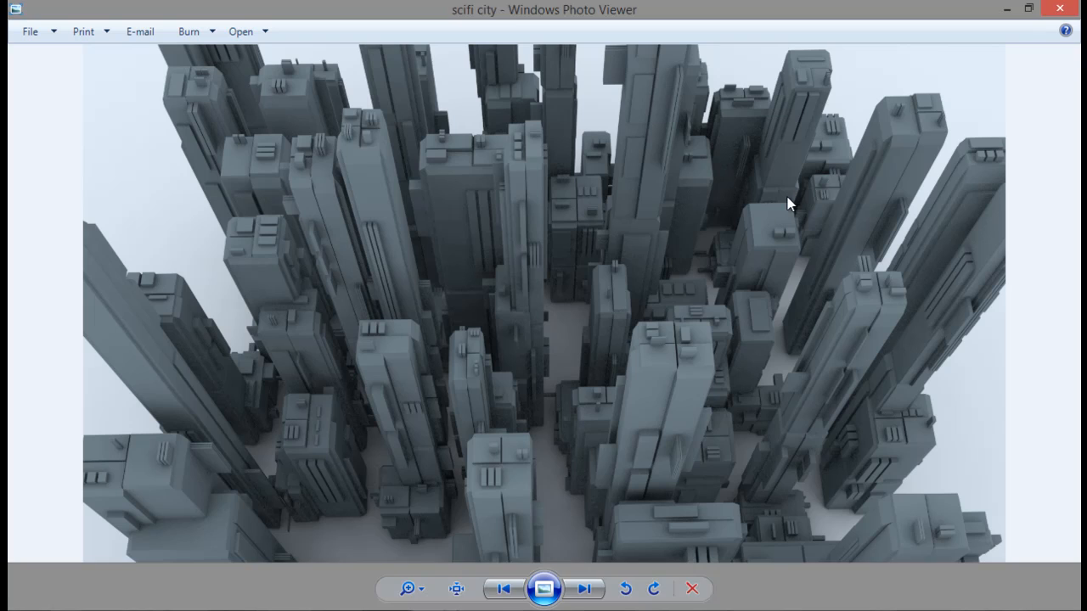
mouse_move(712, 236)
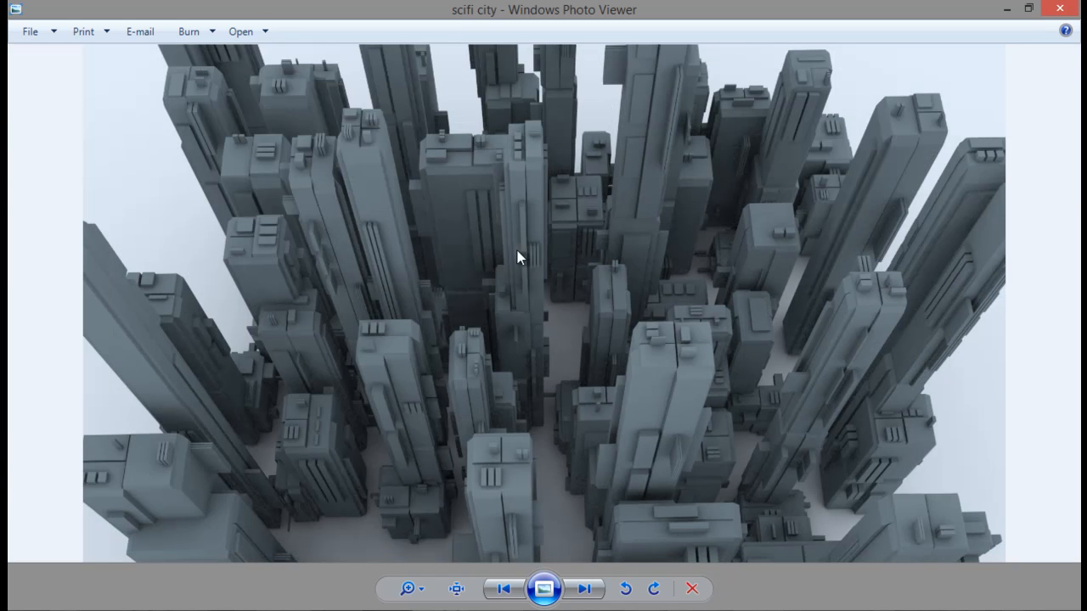
mouse_move(673, 338)
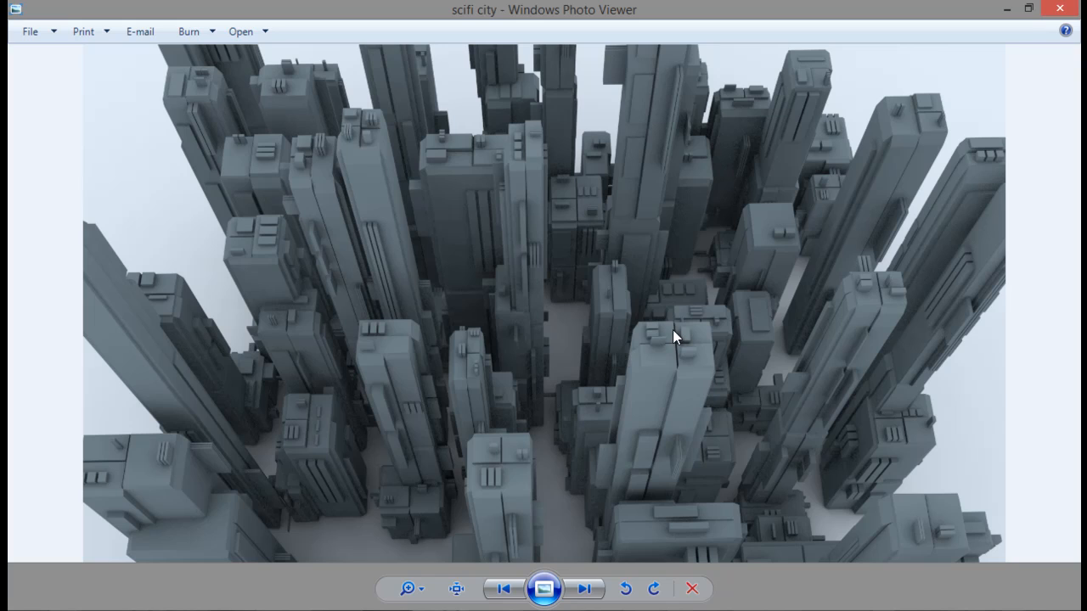
mouse_move(791, 351)
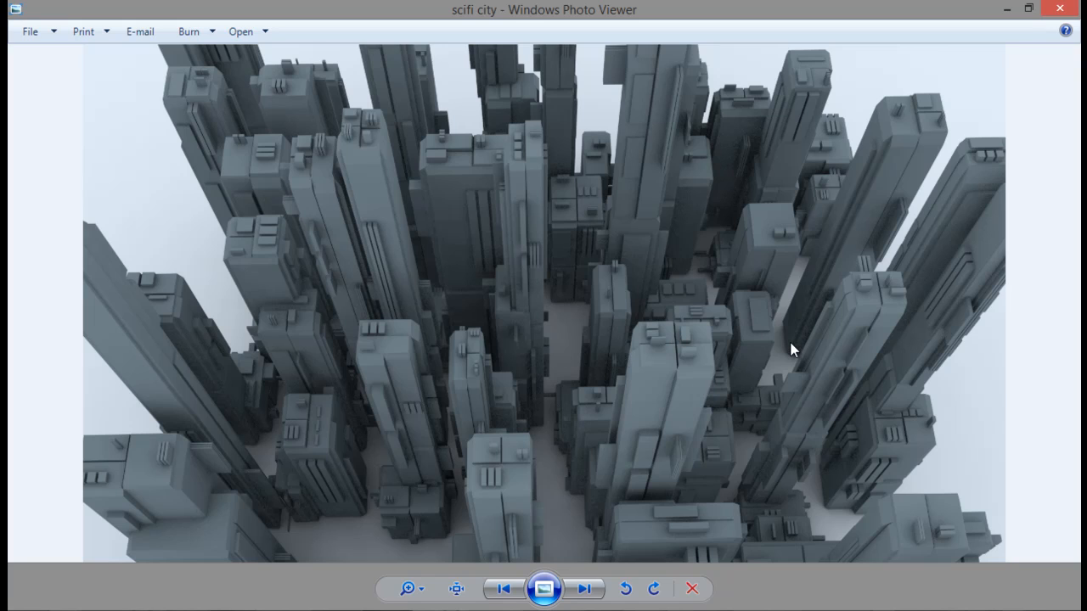
mouse_move(686, 318)
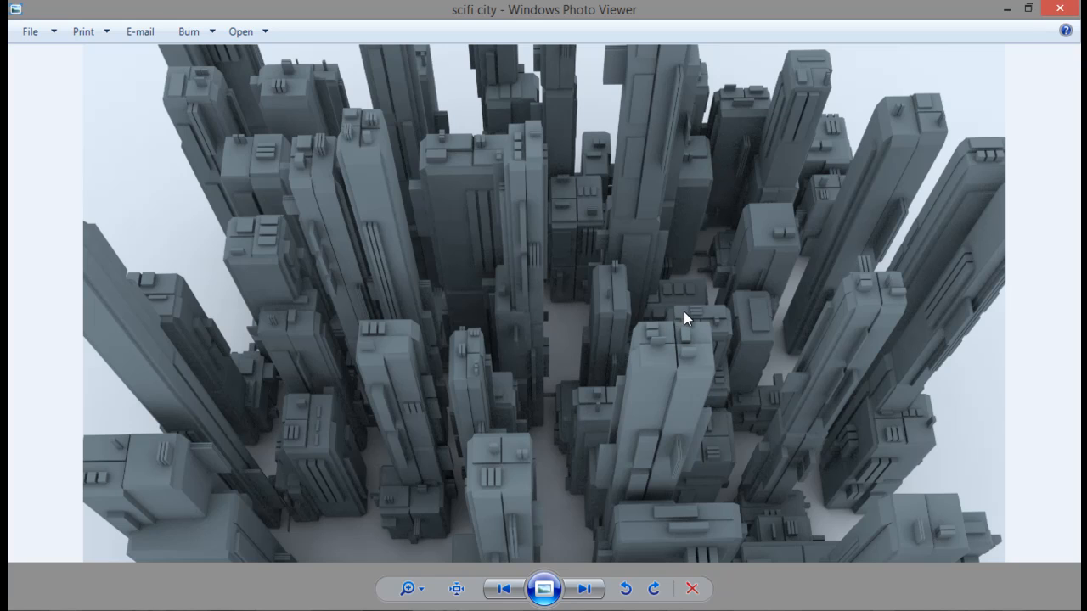
mouse_move(401, 335)
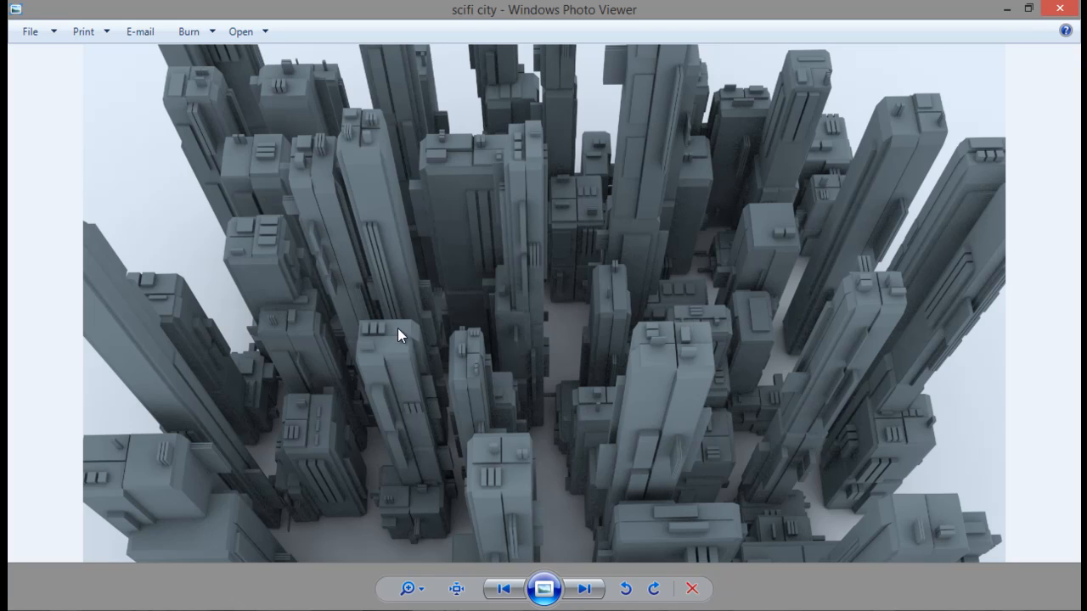
mouse_move(399, 355)
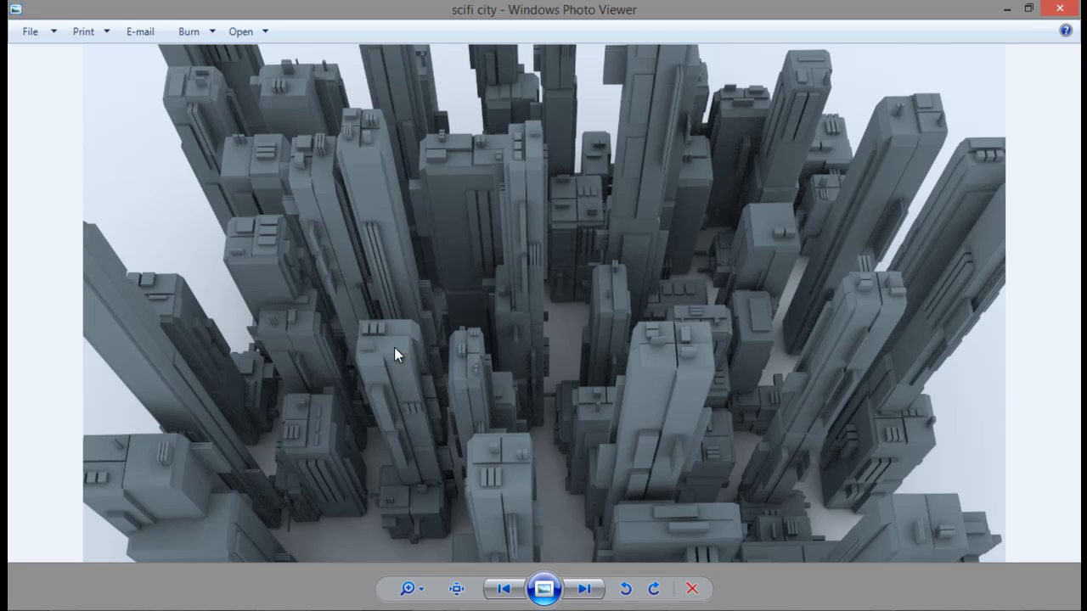
mouse_move(805, 259)
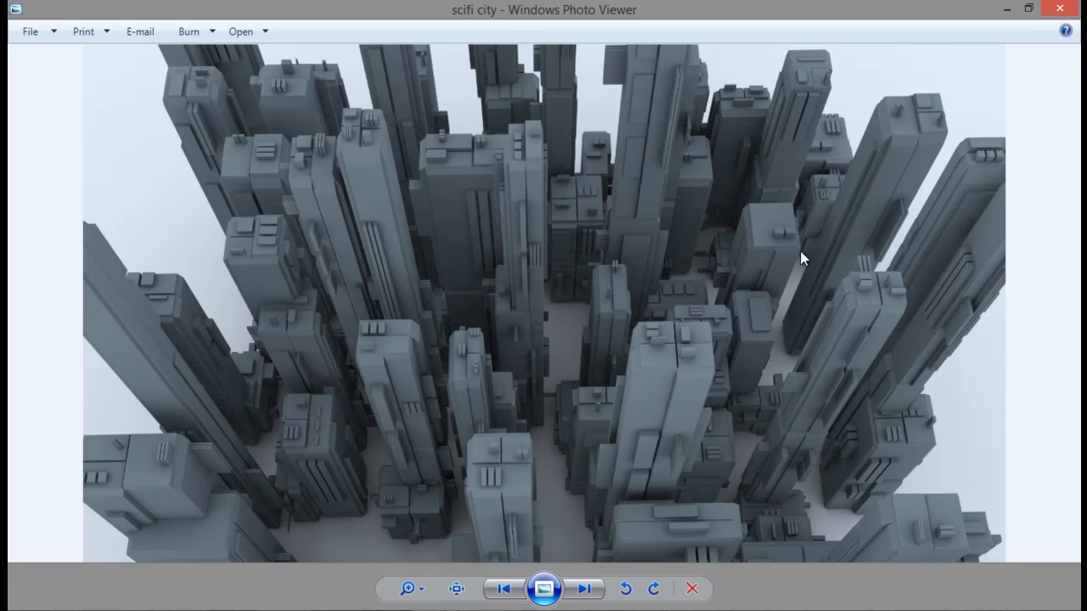
mouse_move(395, 257)
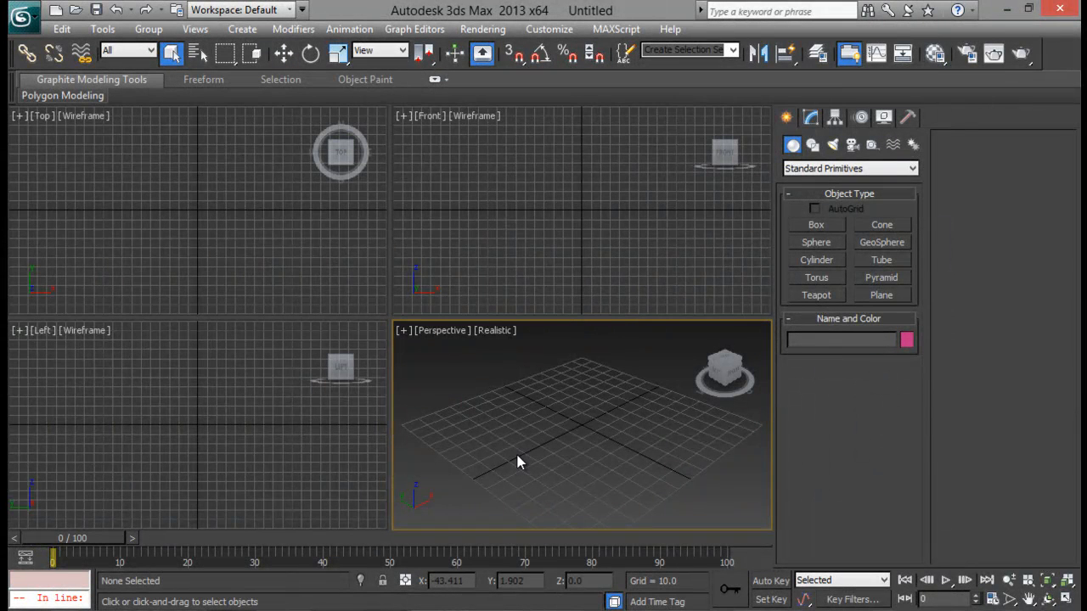
Create Box001 in the Perspective viewport and open the Modifier List.
click(816, 225)
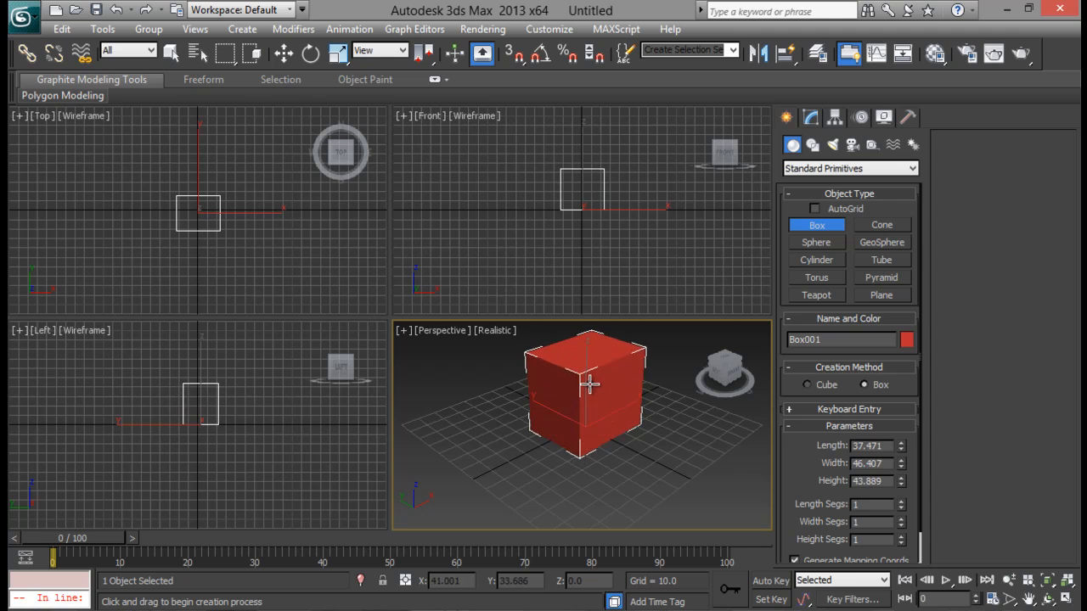
click(172, 52)
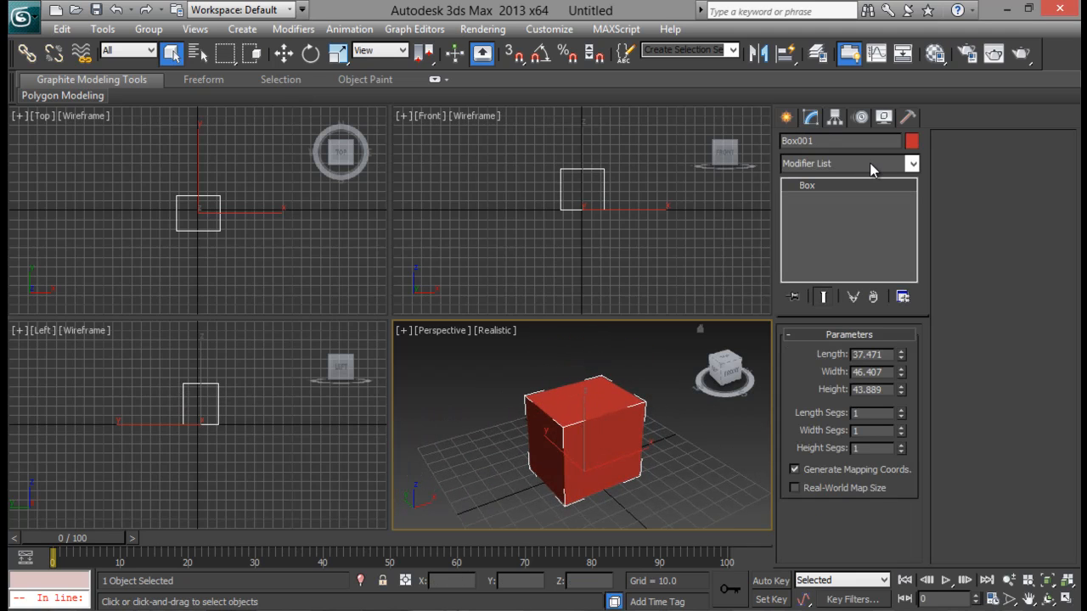
click(912, 163)
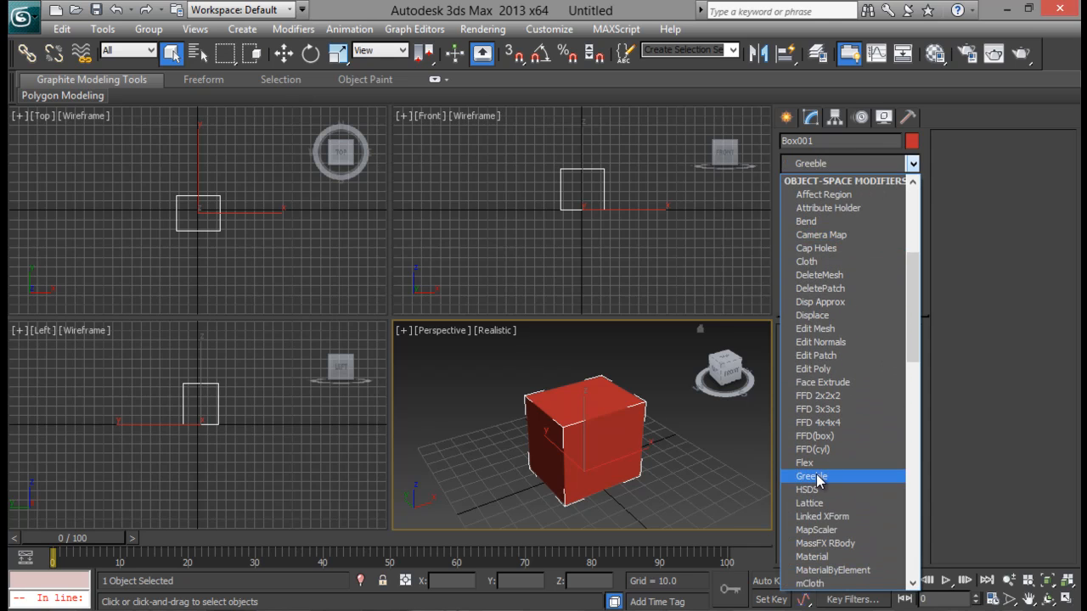
Apply Greeble to Box001 and orbit and zoom to inspect the panelled surface.
click(812, 476)
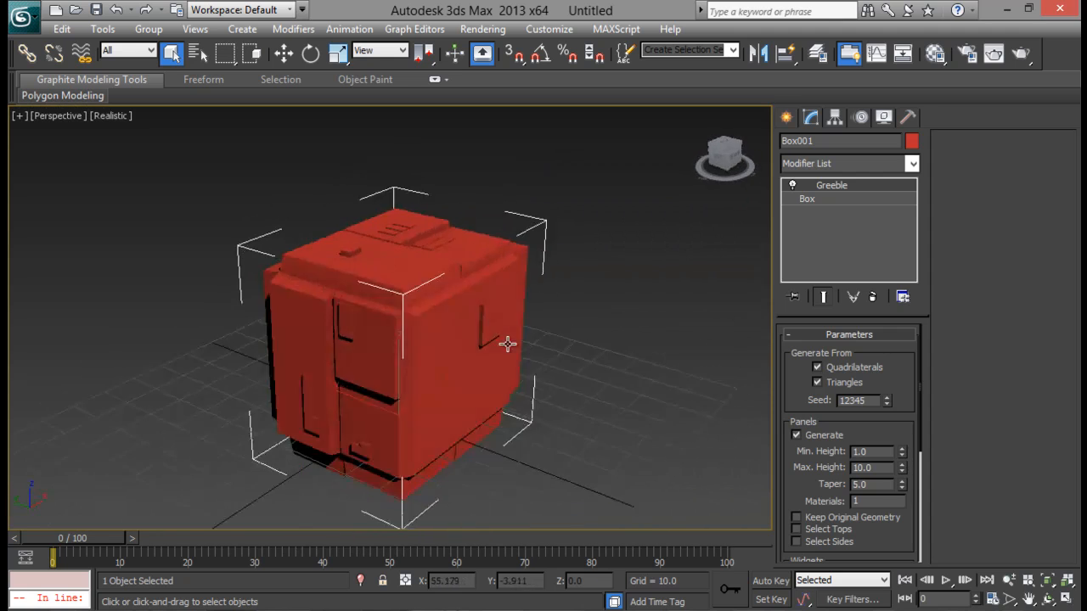
drag(508, 344, 543, 265)
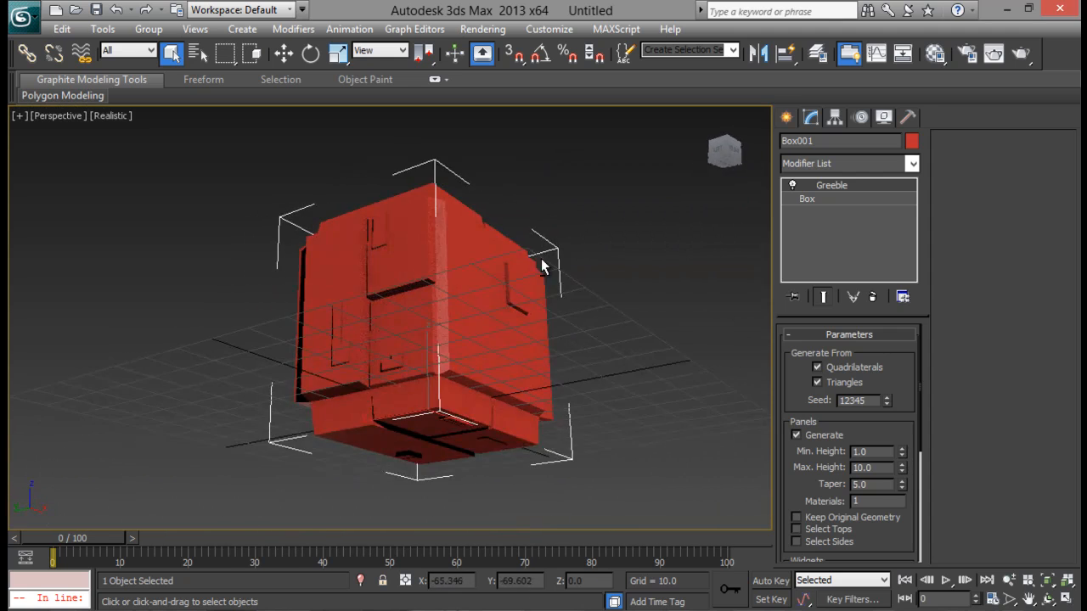
drag(543, 267, 534, 383)
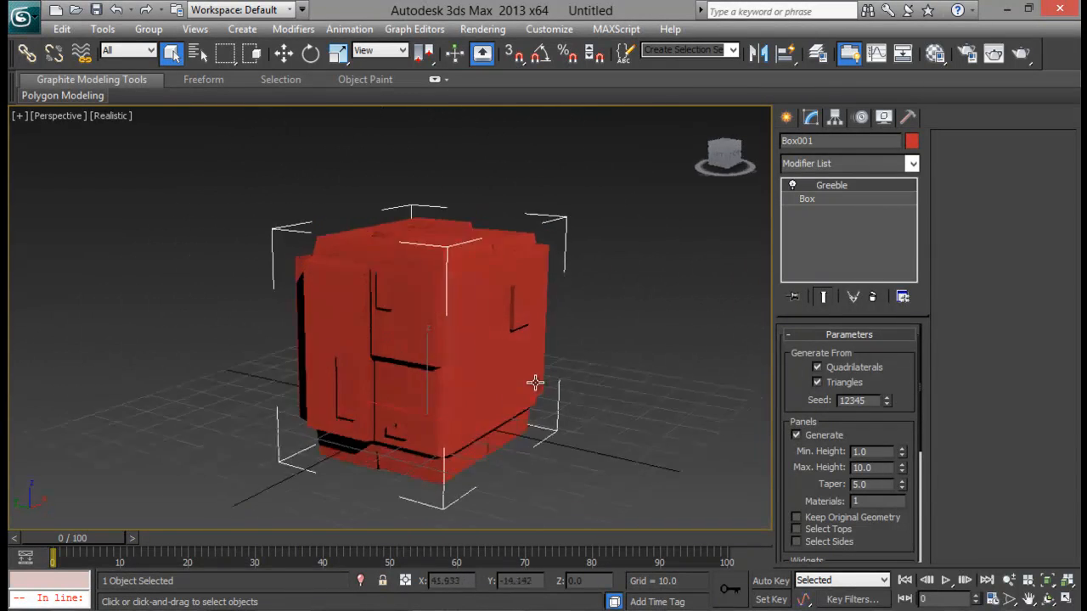
drag(535, 382, 537, 396)
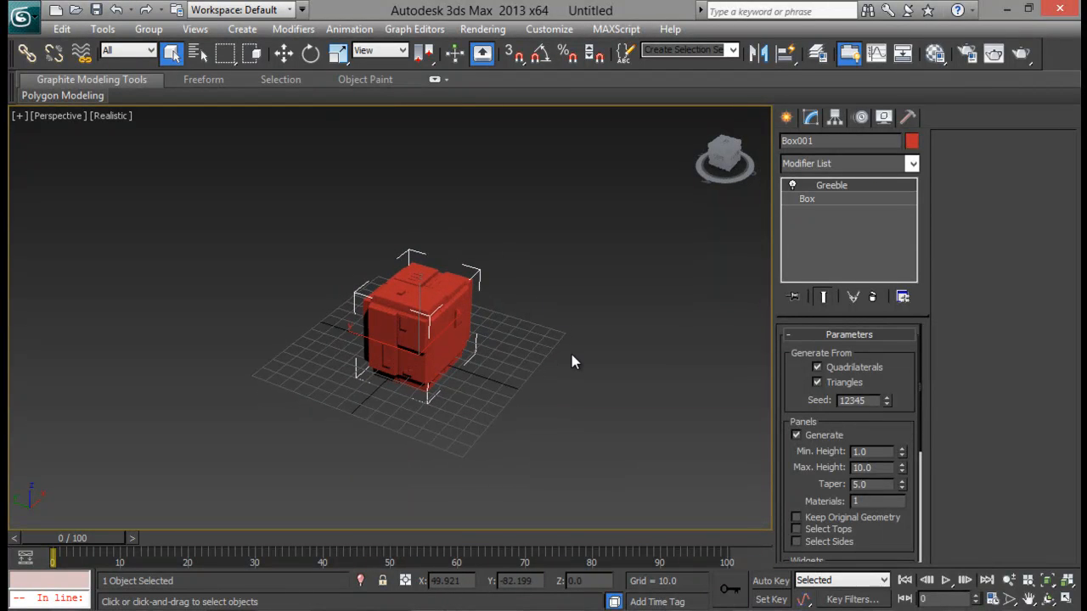
drag(574, 361, 510, 340)
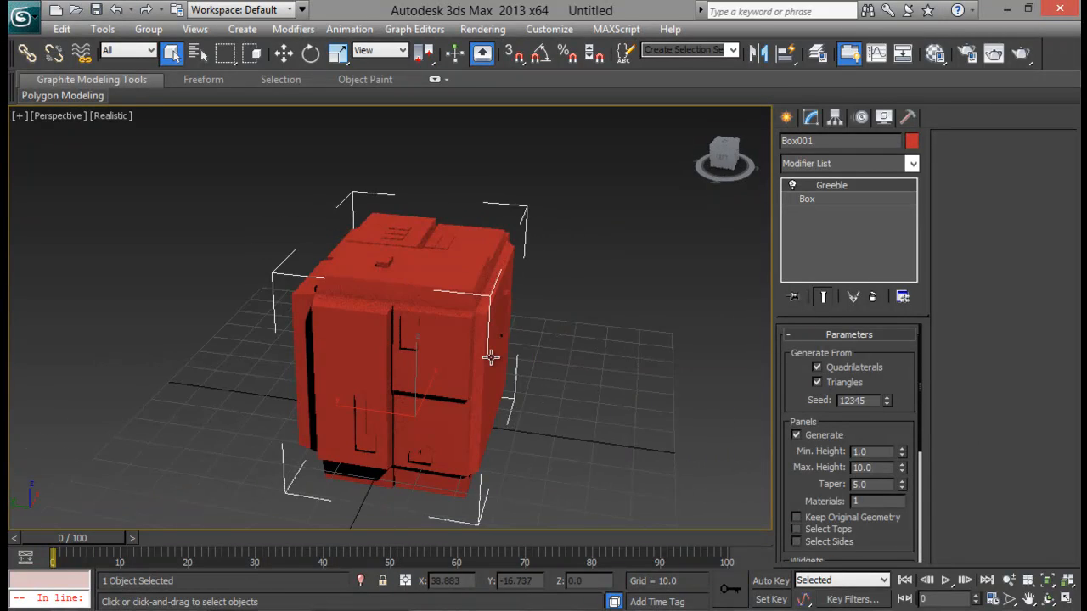
Turn on Edged Faces and raise the Greeble seed to 12356.
key(F4)
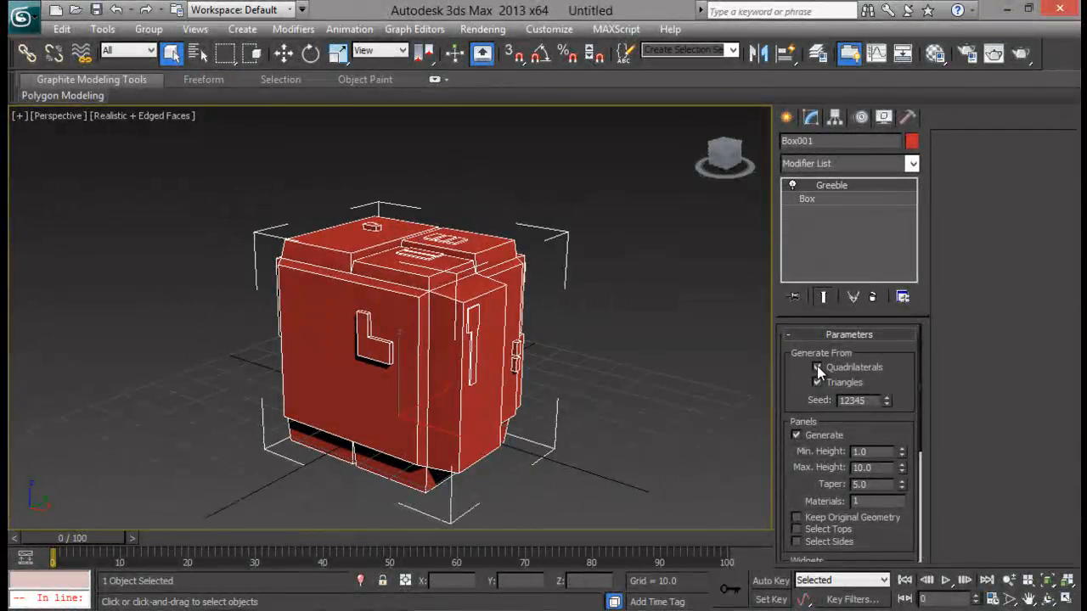
click(819, 382)
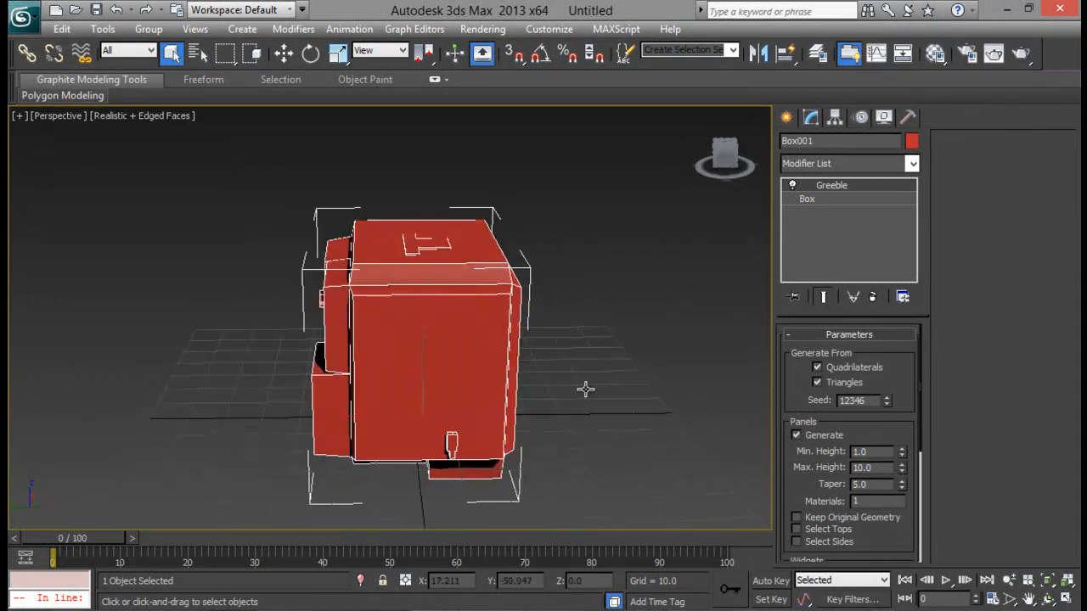
drag(586, 388, 480, 410)
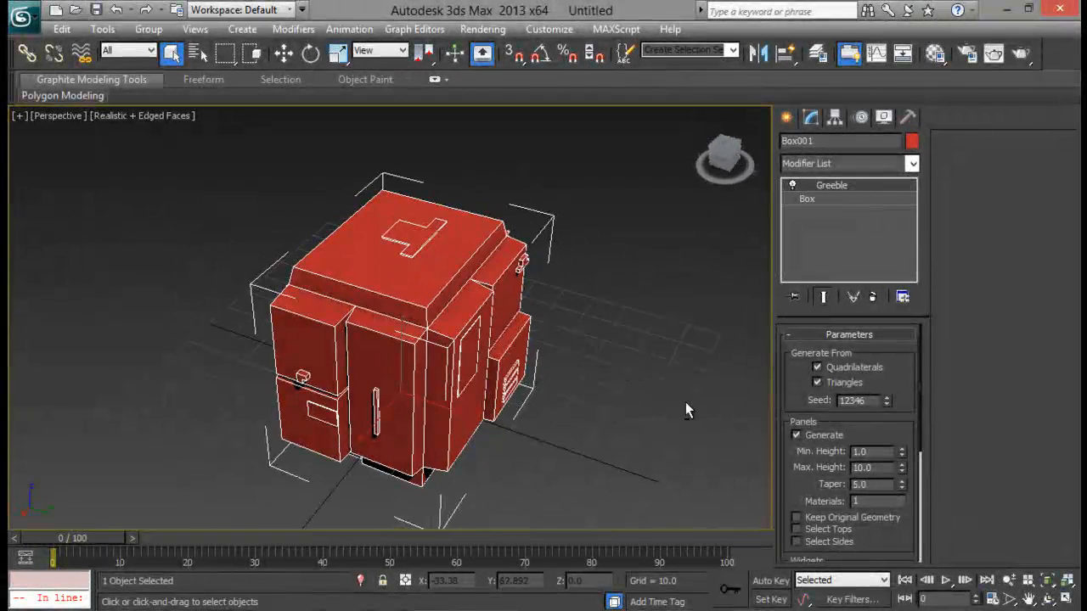
click(889, 398)
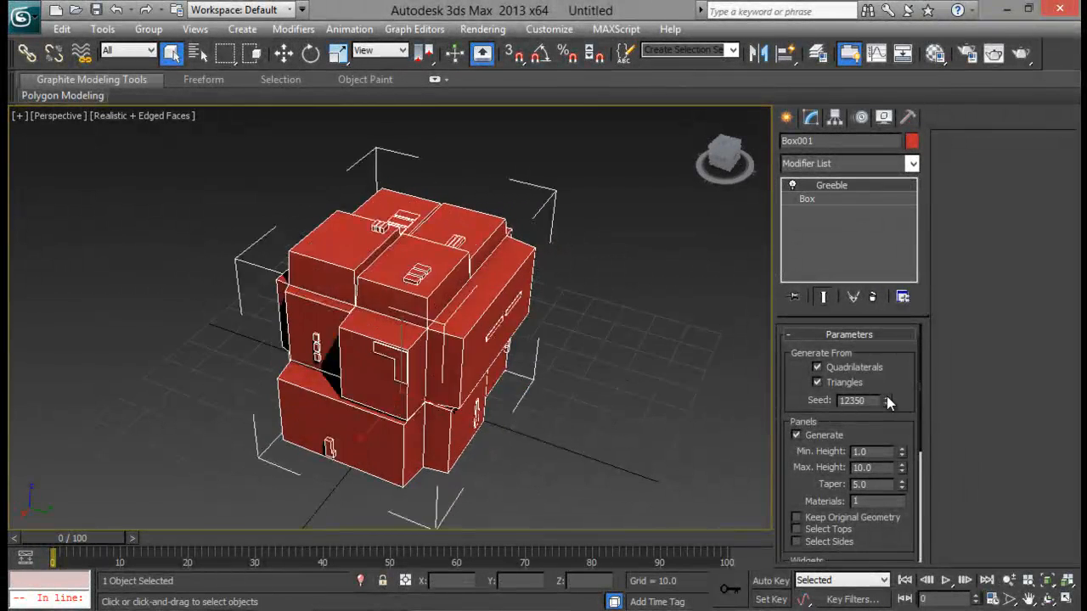
click(902, 398)
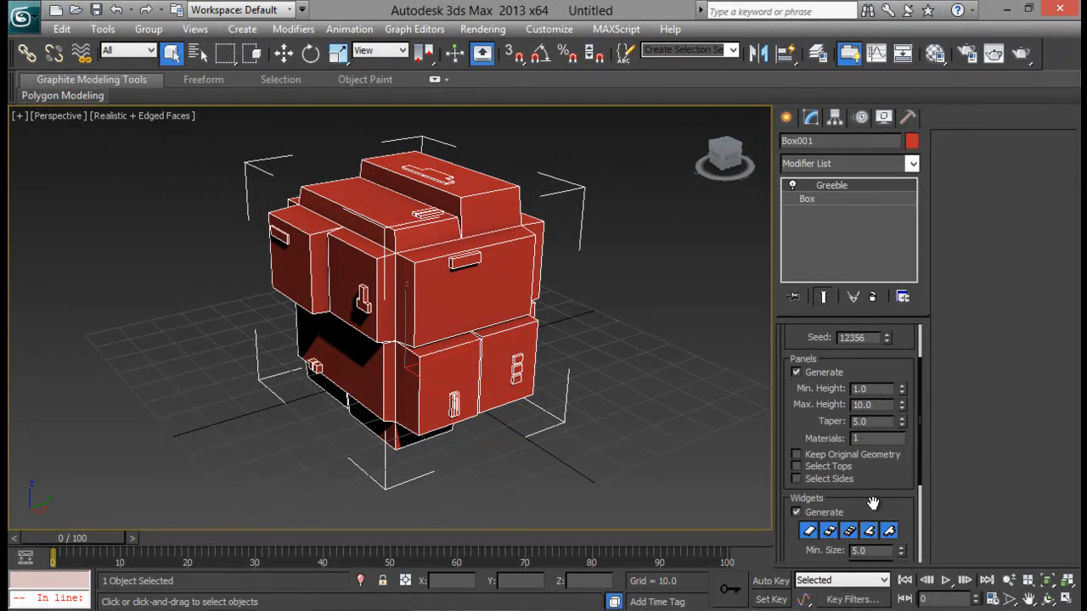
Uncheck Panels Generate and enable Keep Original Geometry in Greeble.
scroll(down, 3)
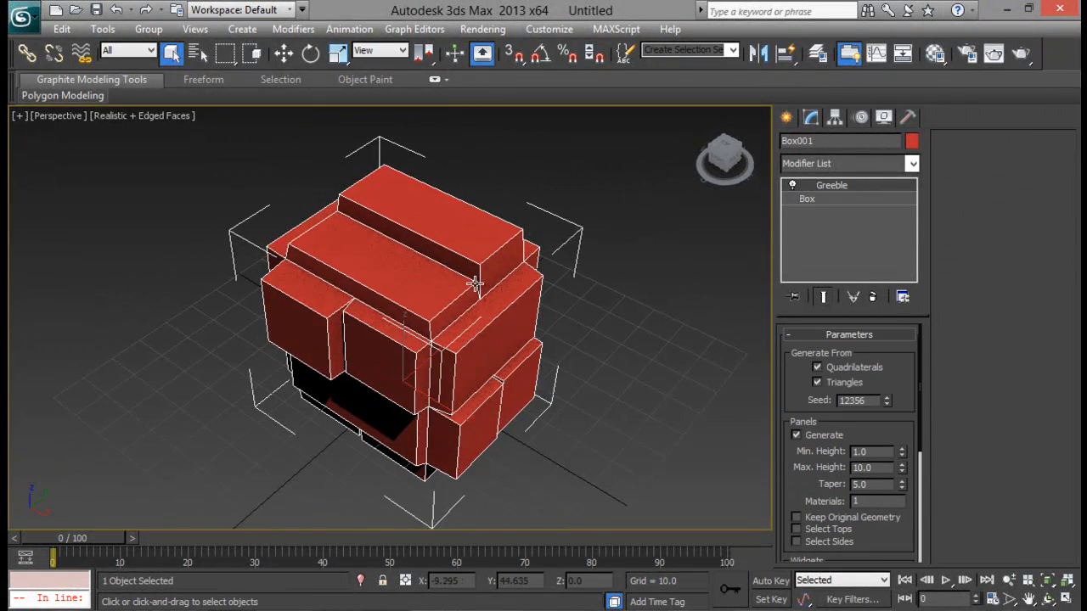
click(796, 435)
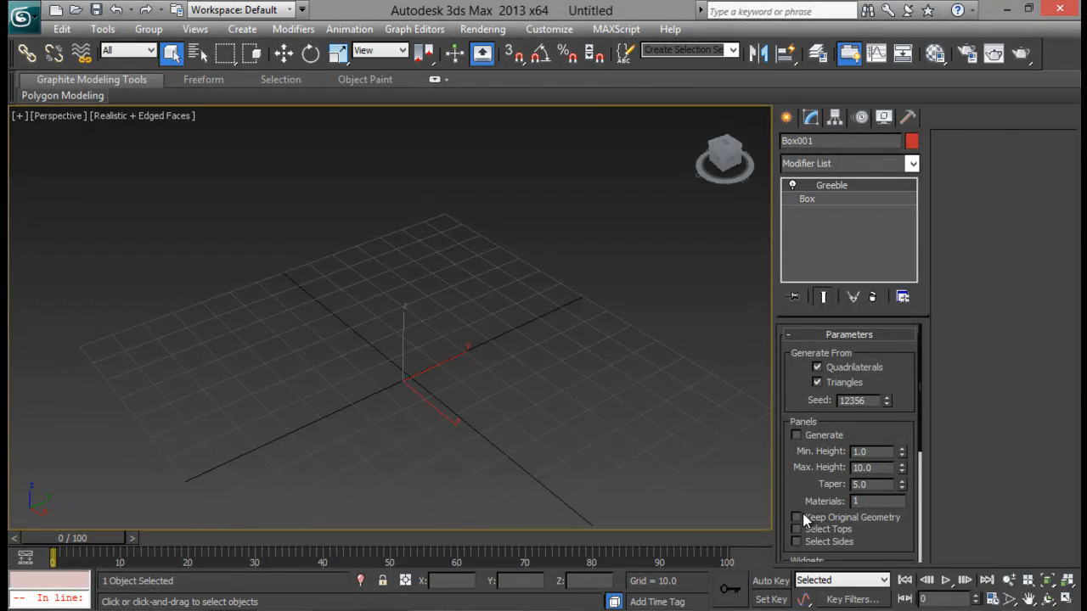
click(796, 517)
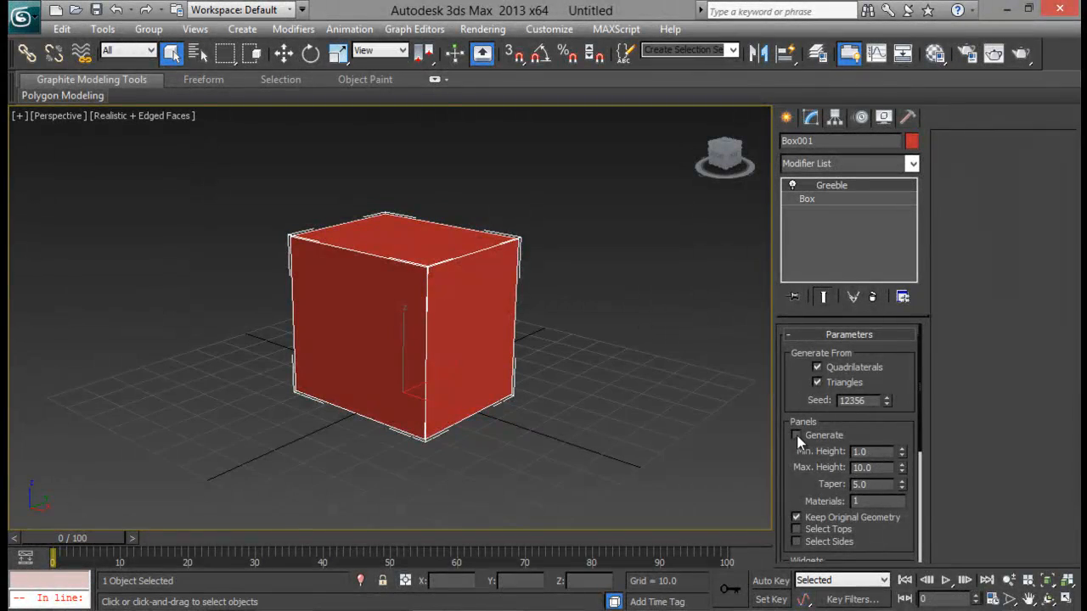
Re-enable panels with Min. Height 1.3, Max. Height 19.5 and Taper 0.
click(797, 435)
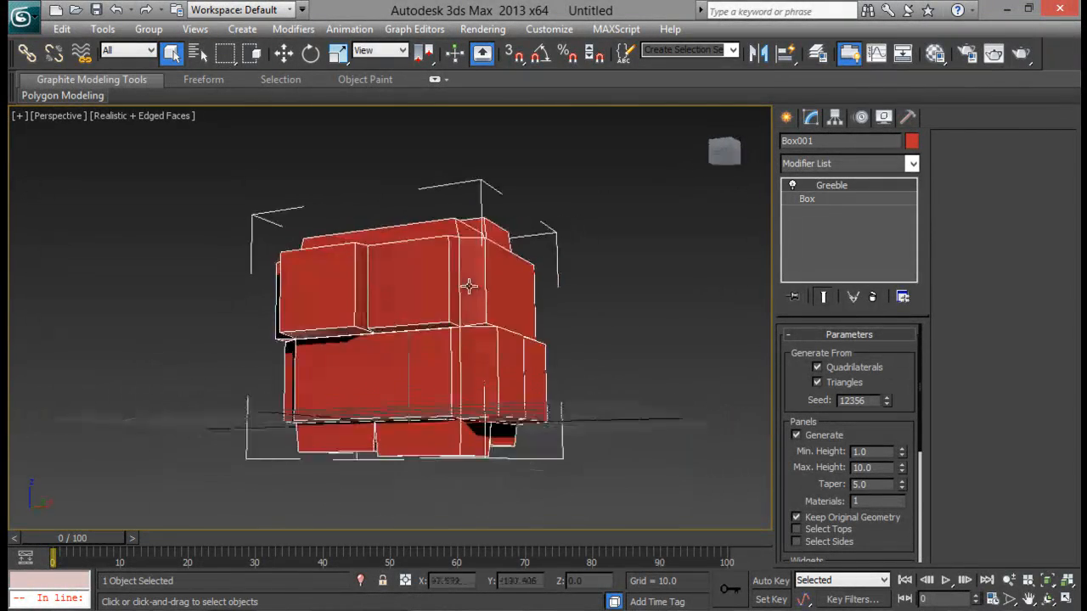
drag(470, 286, 387, 303)
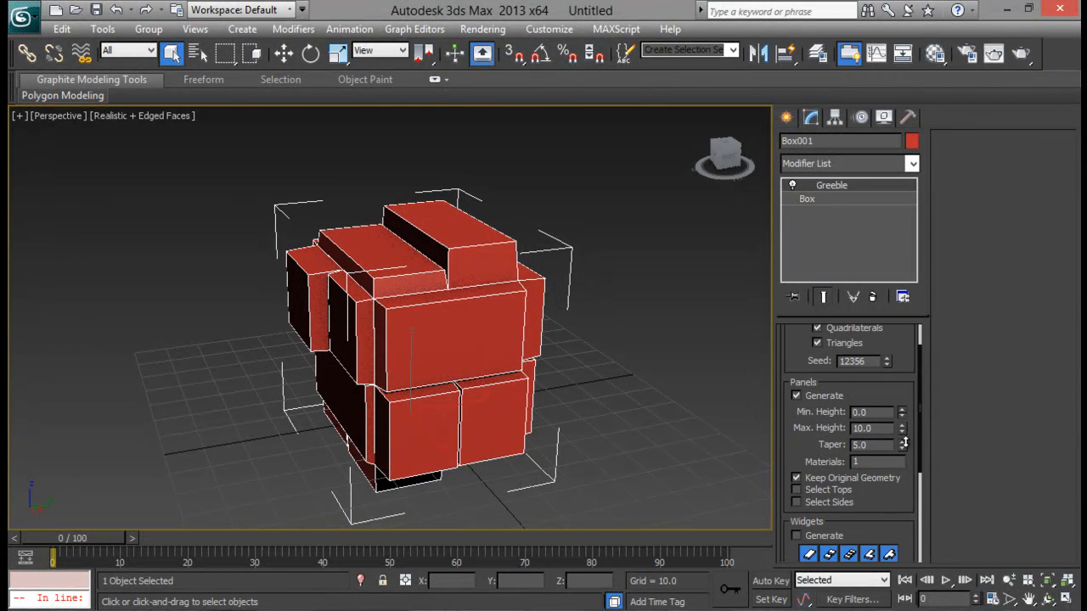
click(903, 410)
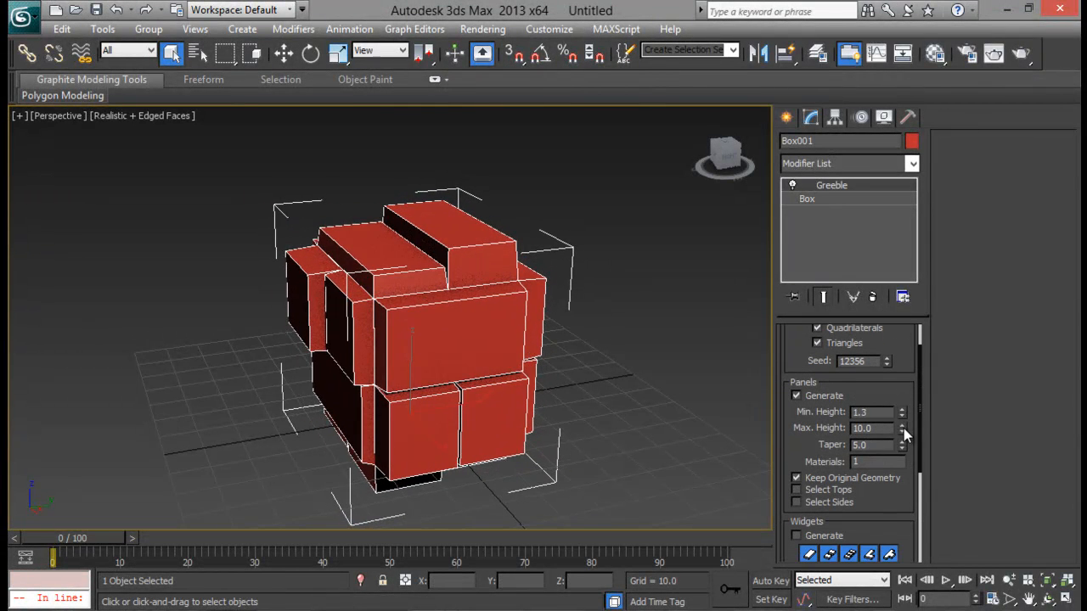
click(902, 425)
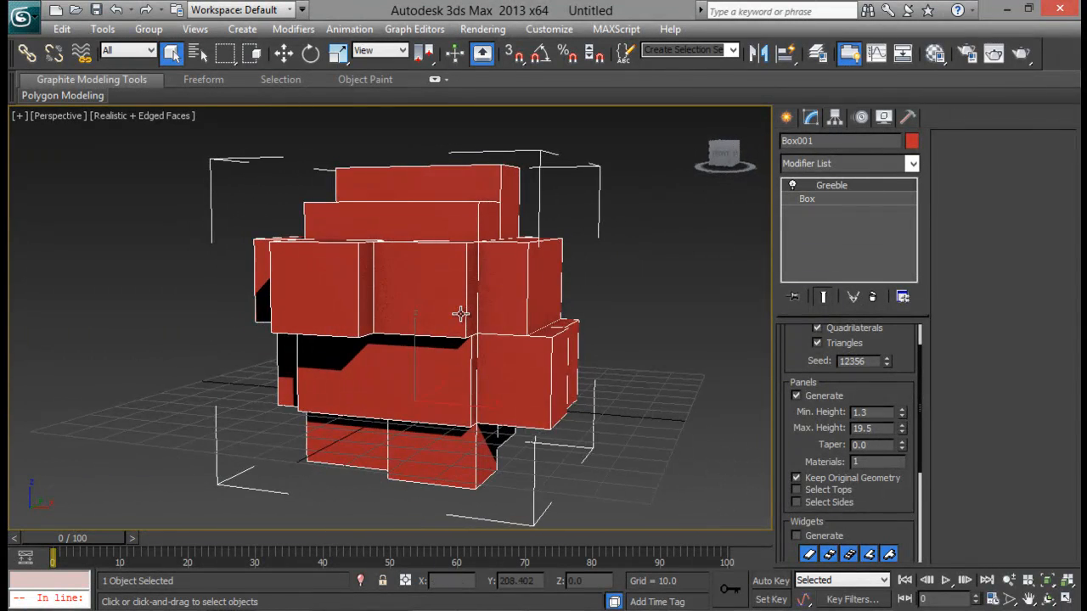
drag(459, 314, 512, 430)
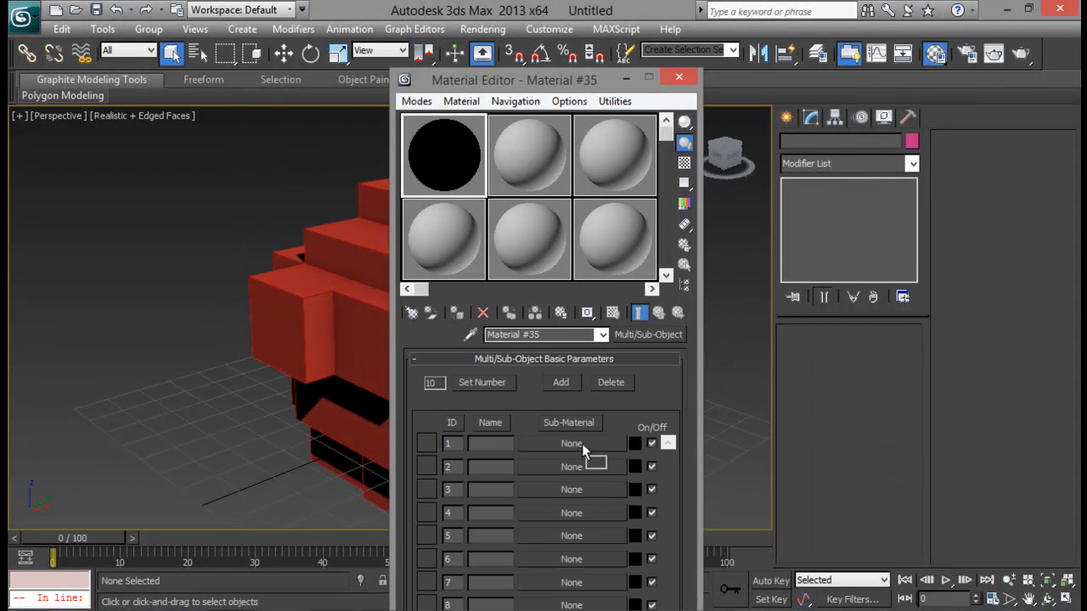
Add a Standard material to the first Multi/Sub-Object slot.
click(571, 443)
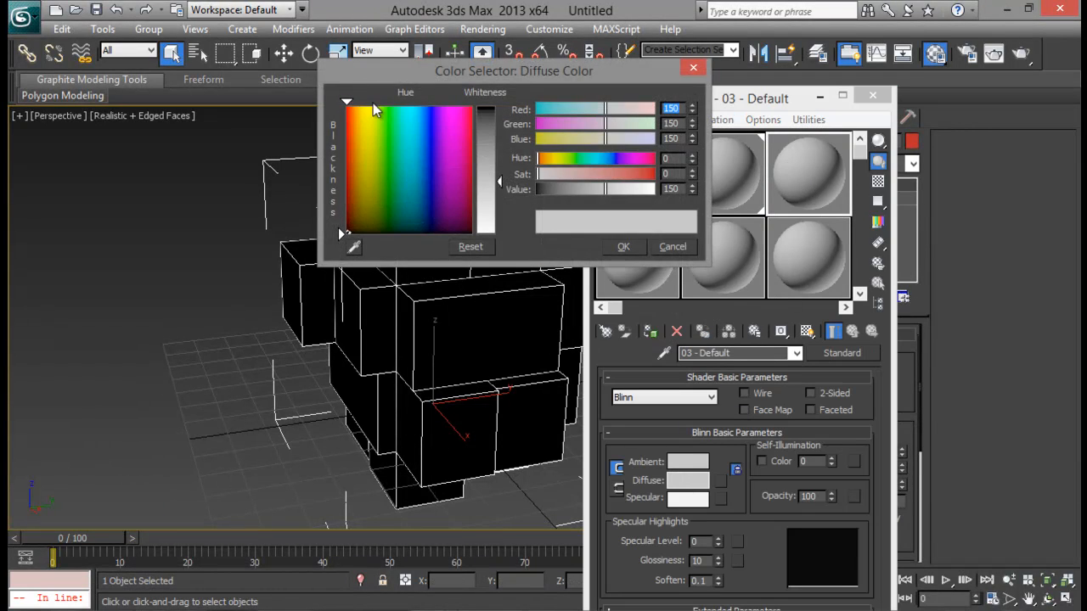
Set the diffuse colour to blue and fill sub-material slot 2 with a Standard material.
click(425, 102)
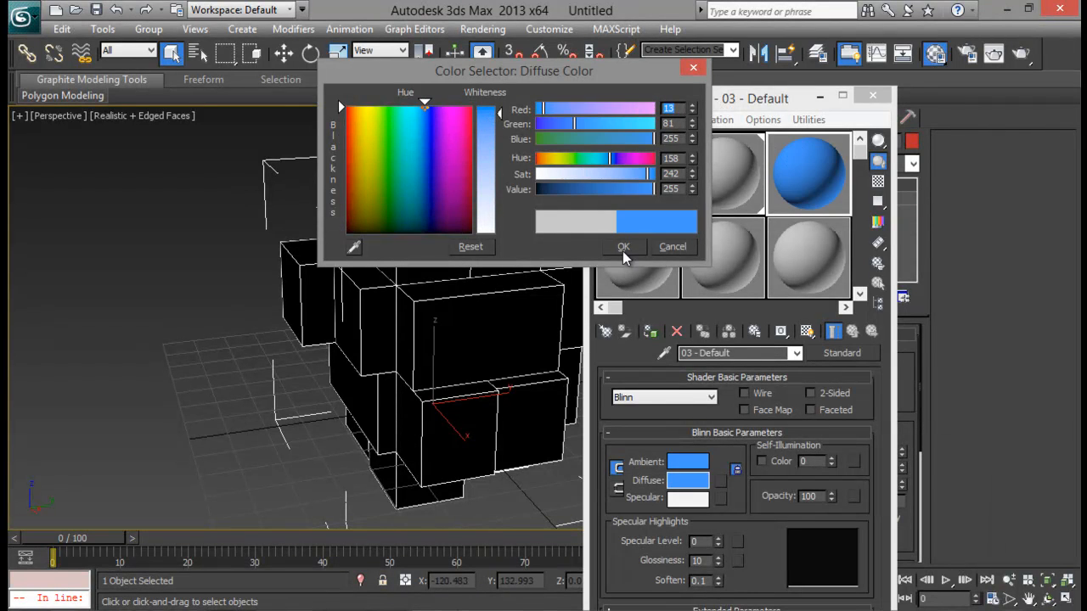
click(624, 246)
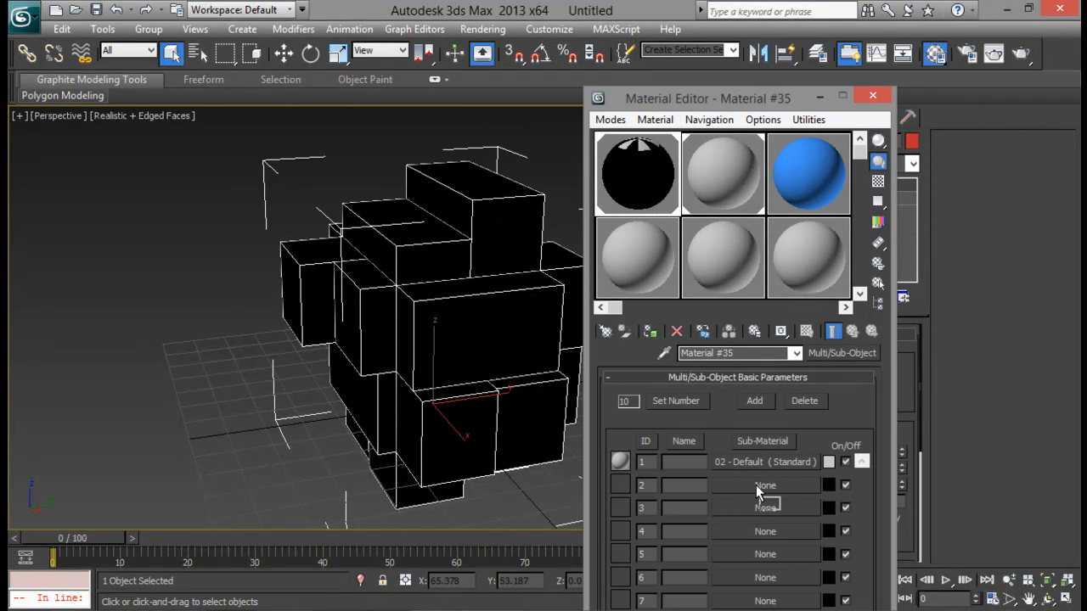
click(765, 484)
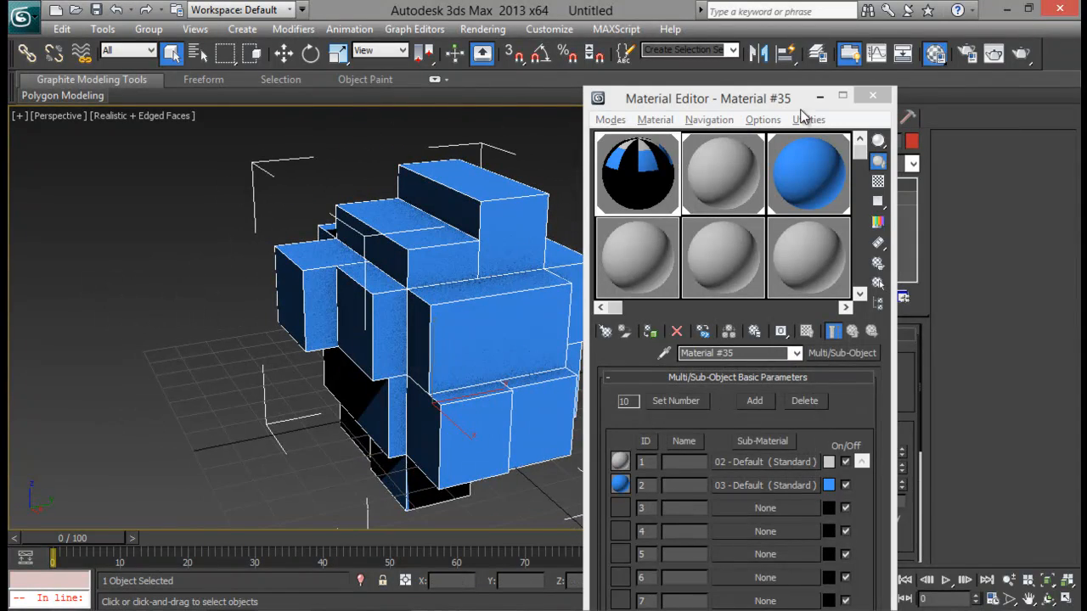
click(872, 95)
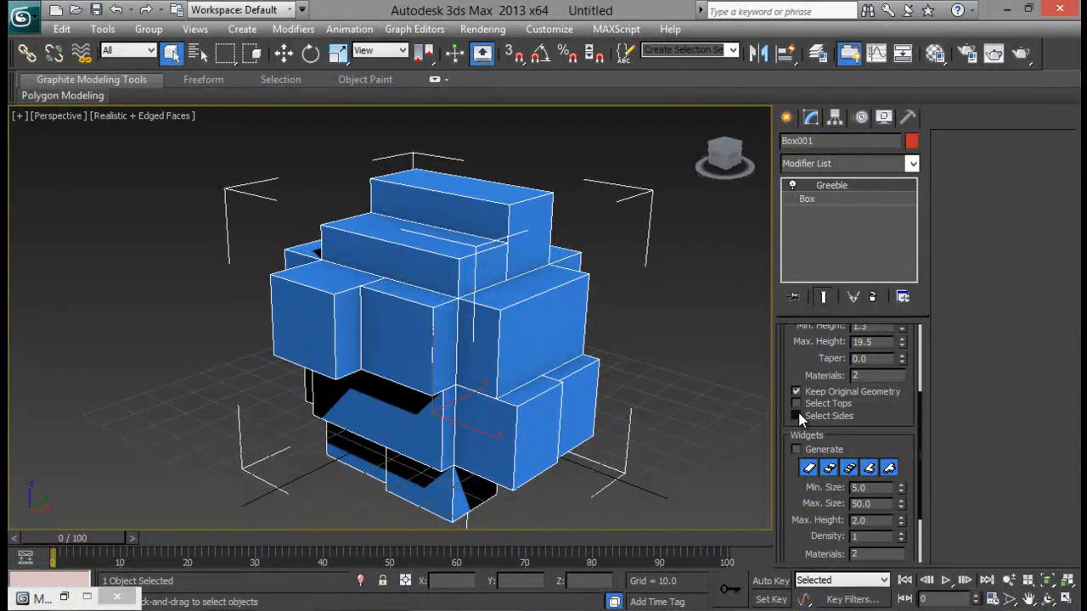
Set Greeble panel Materials to 2 and turn on widget generation.
click(796, 416)
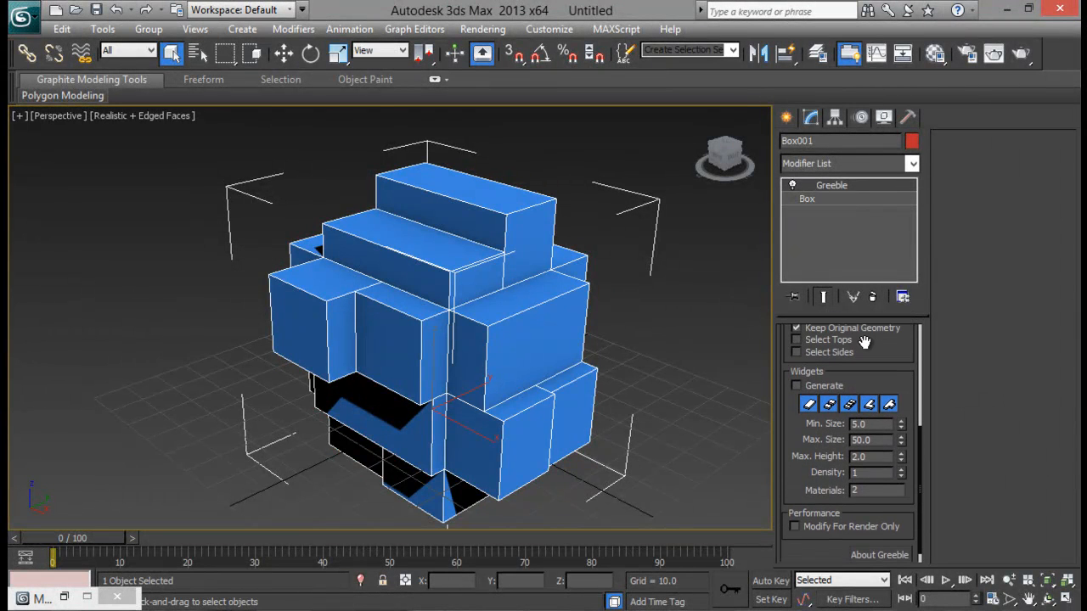
click(796, 385)
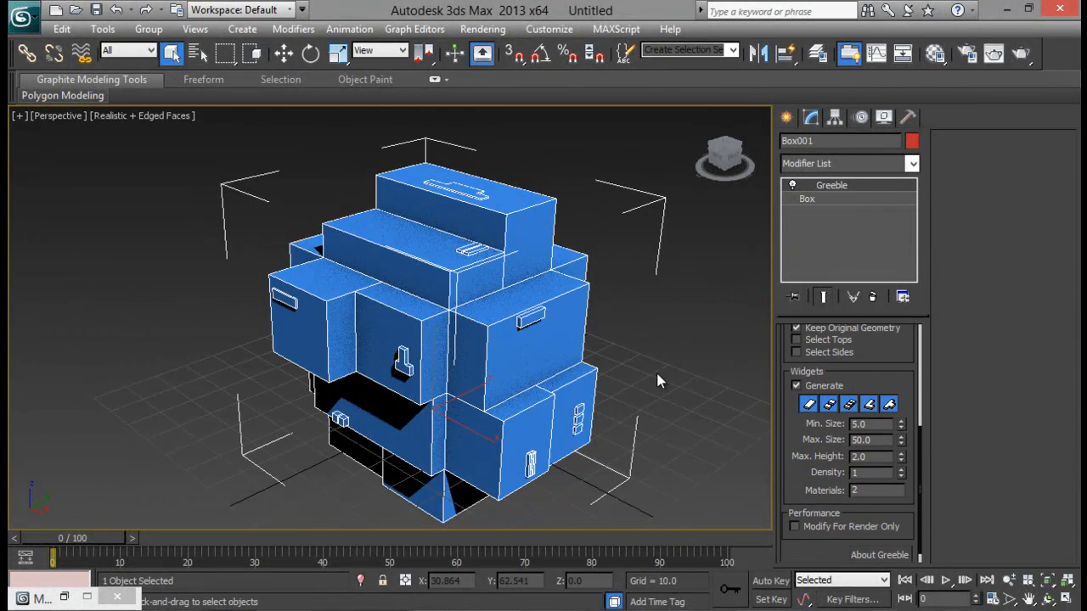
Set widgets to Min. Size 6.6, Max. Size 61.9, Max. Height 5.5, Density 5.
drag(663, 382, 569, 404)
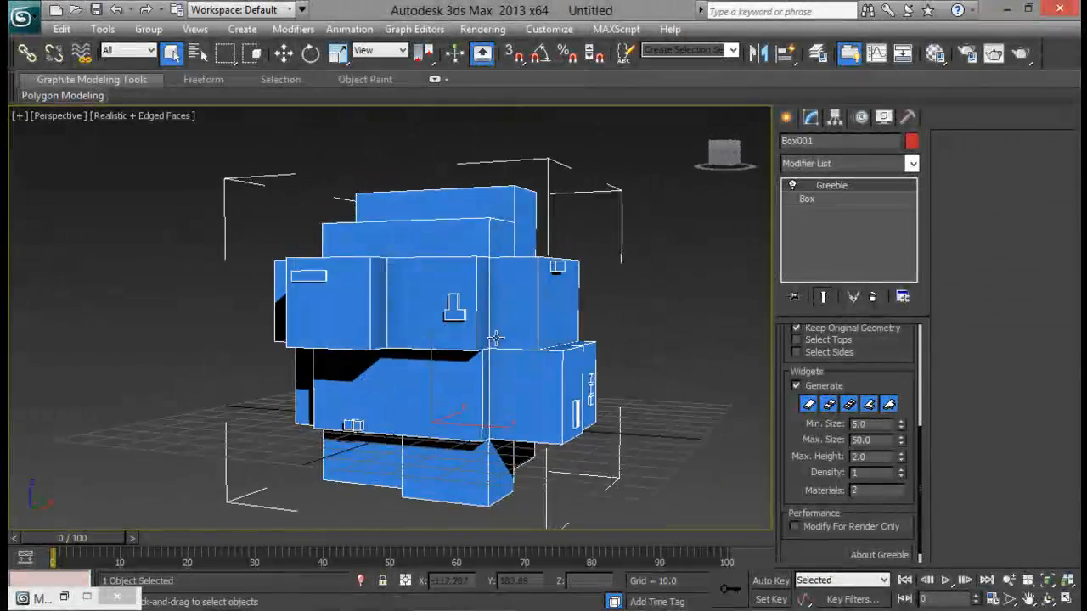
drag(497, 340, 509, 390)
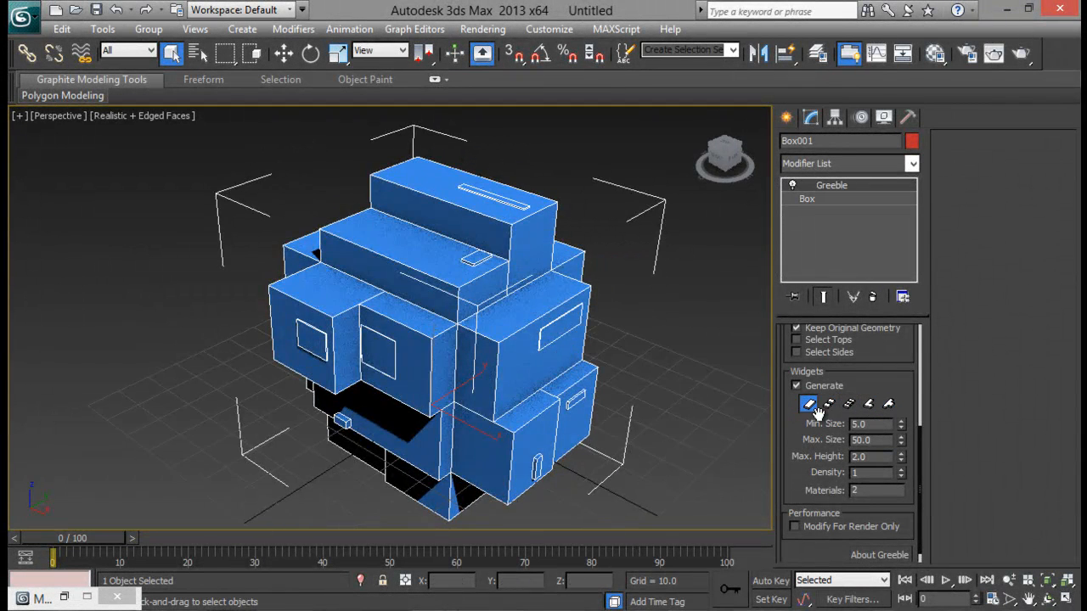
click(829, 404)
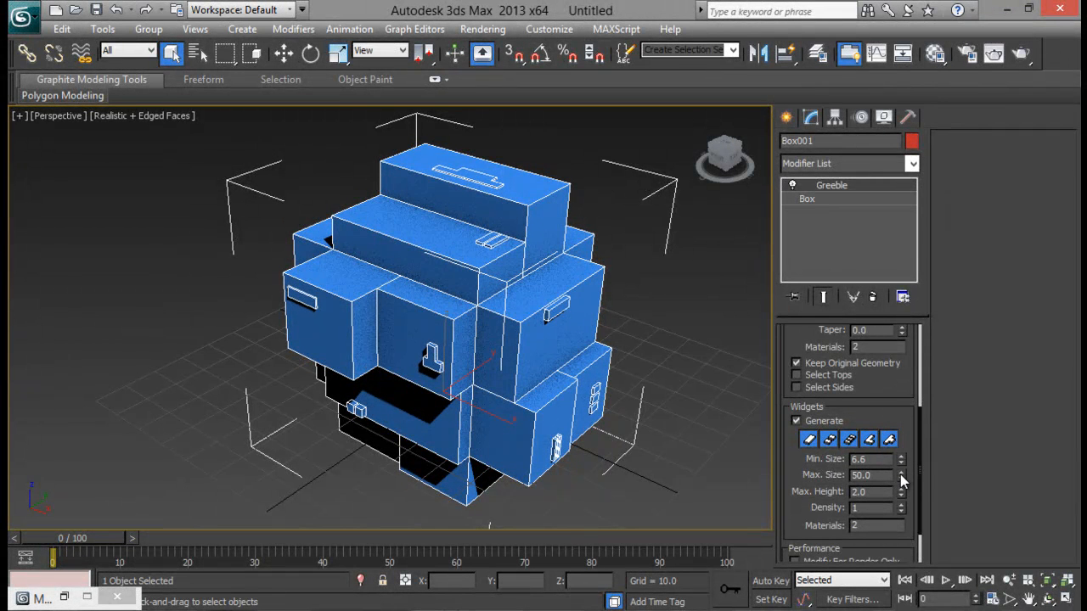
drag(897, 475, 898, 471)
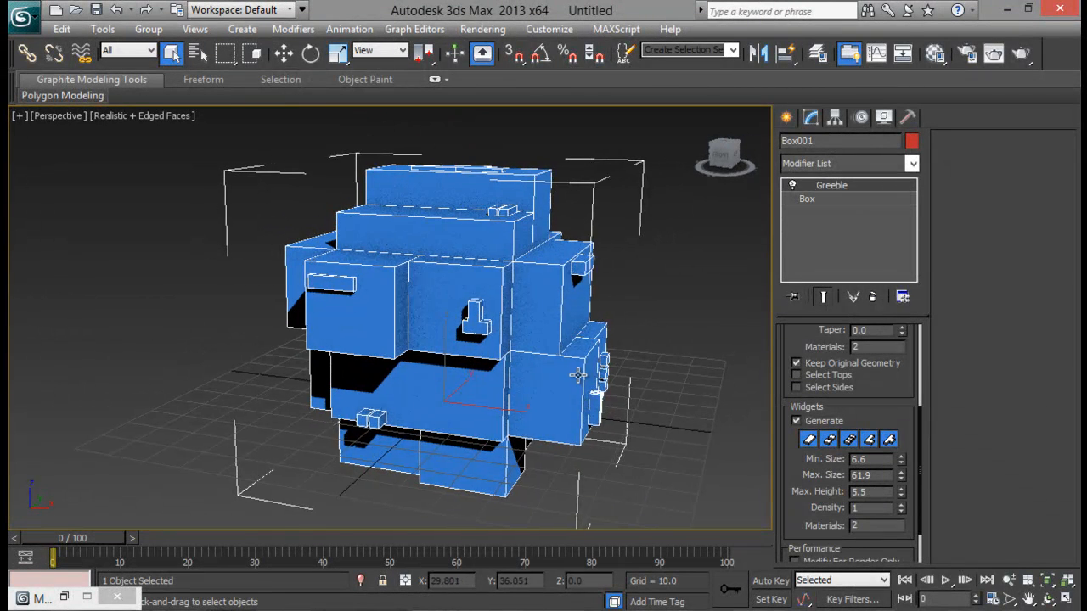
click(901, 504)
text(5)
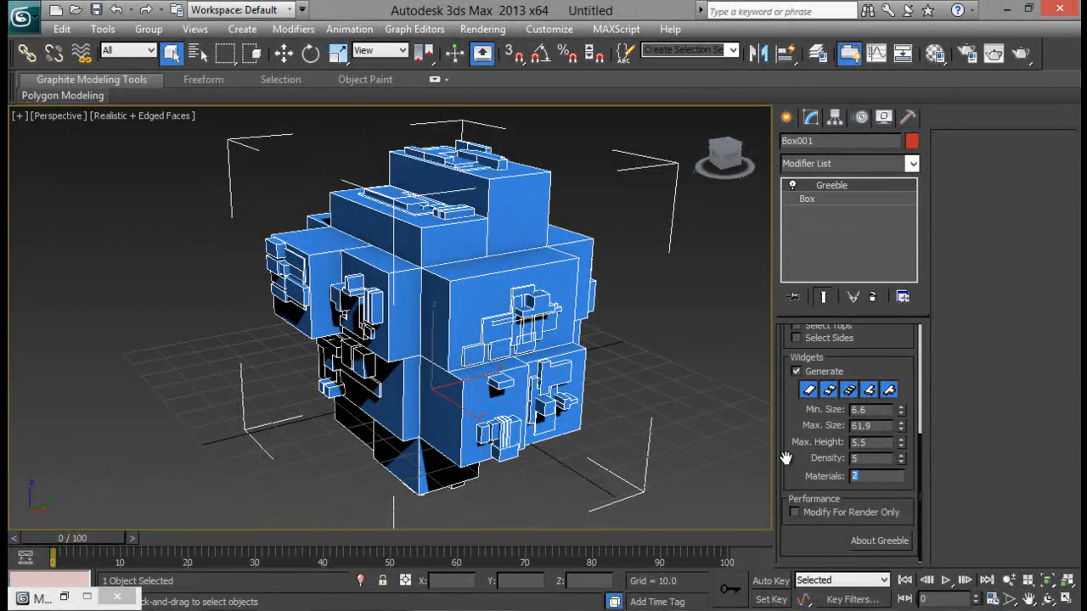
Restore the Material Editor to review the sub-materials, then minimize it.
click(935, 54)
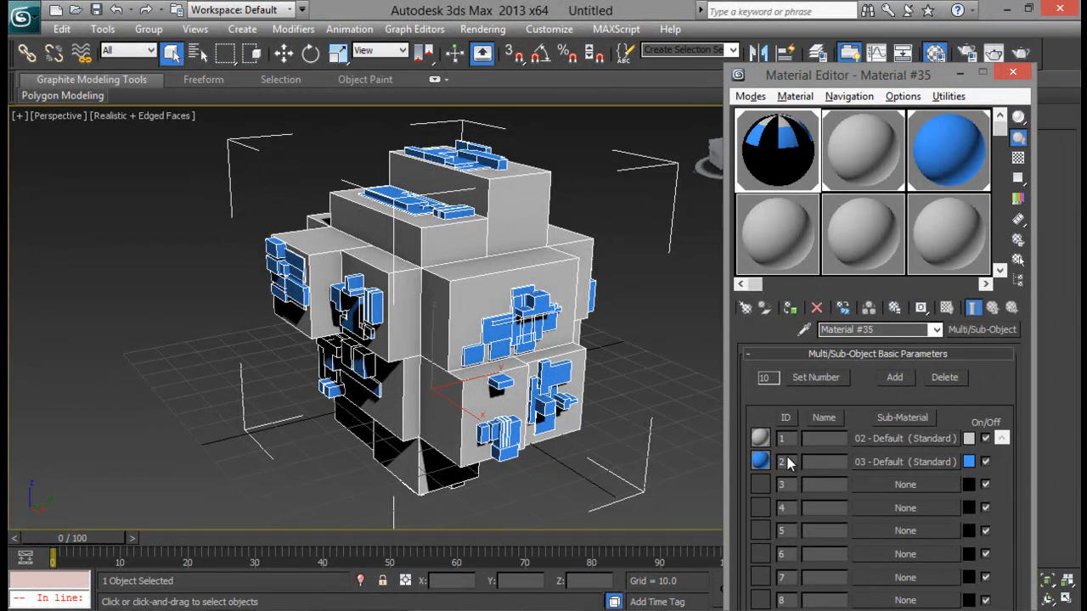
drag(847, 74, 641, 75)
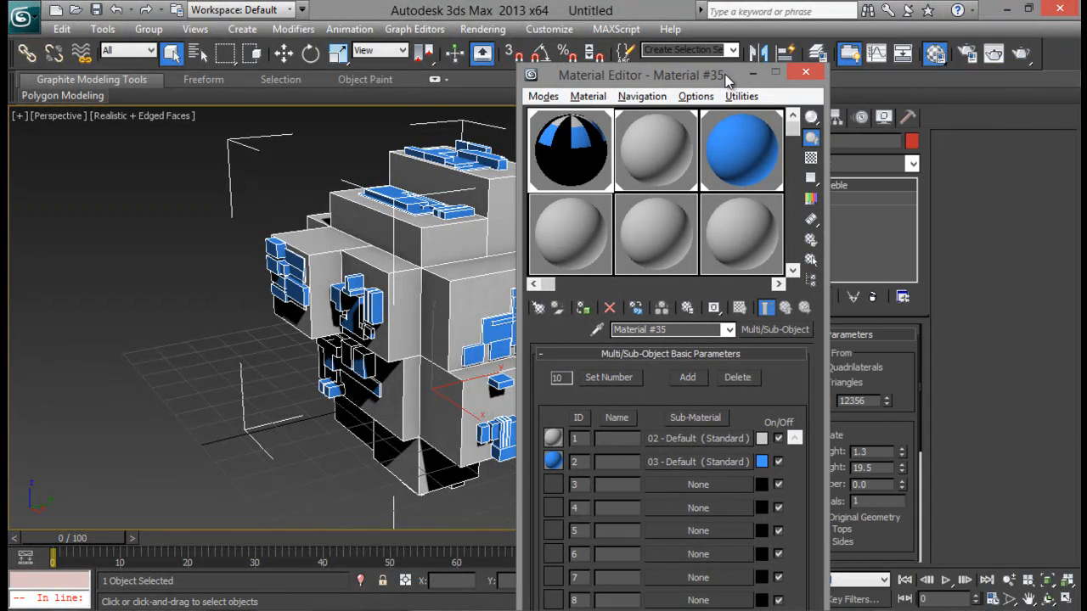
click(805, 71)
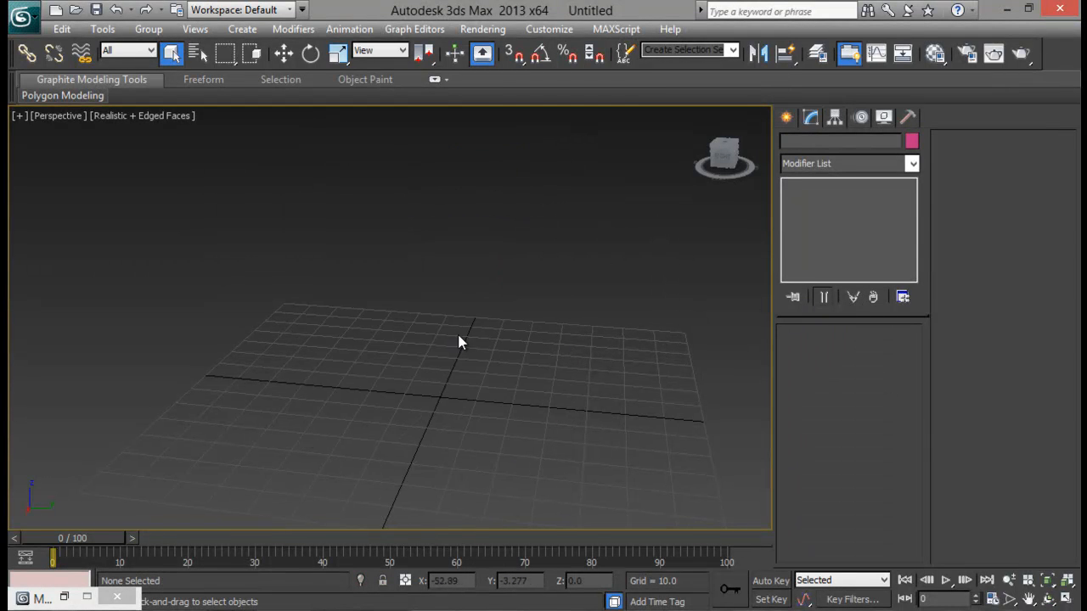
Draw the large magenta plane and orbit to view its widget-free Greeble panels.
drag(461, 343, 282, 362)
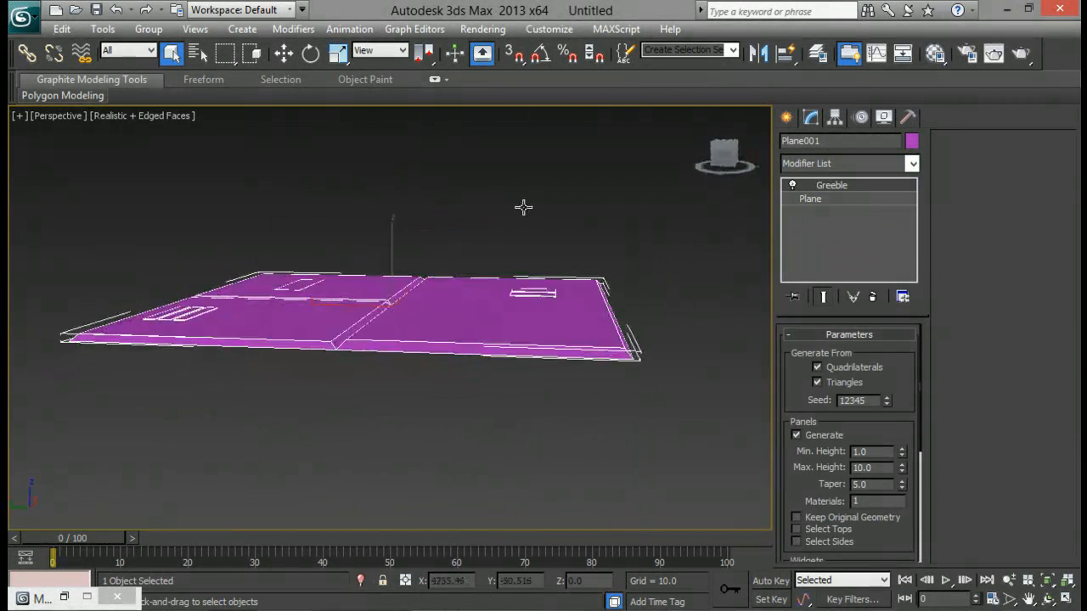
drag(522, 207, 465, 235)
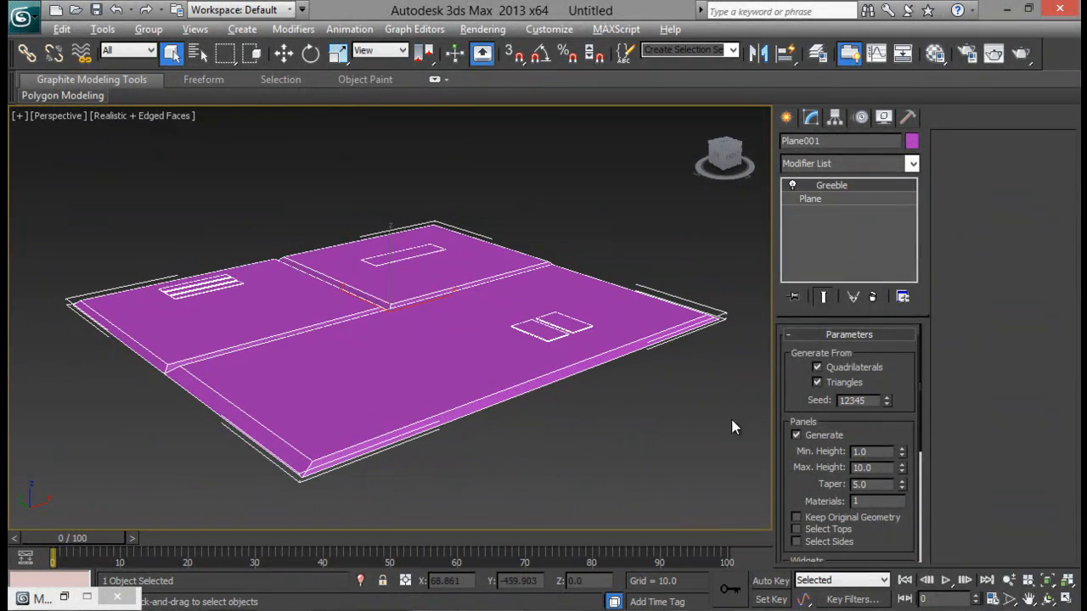
scroll(down, 3)
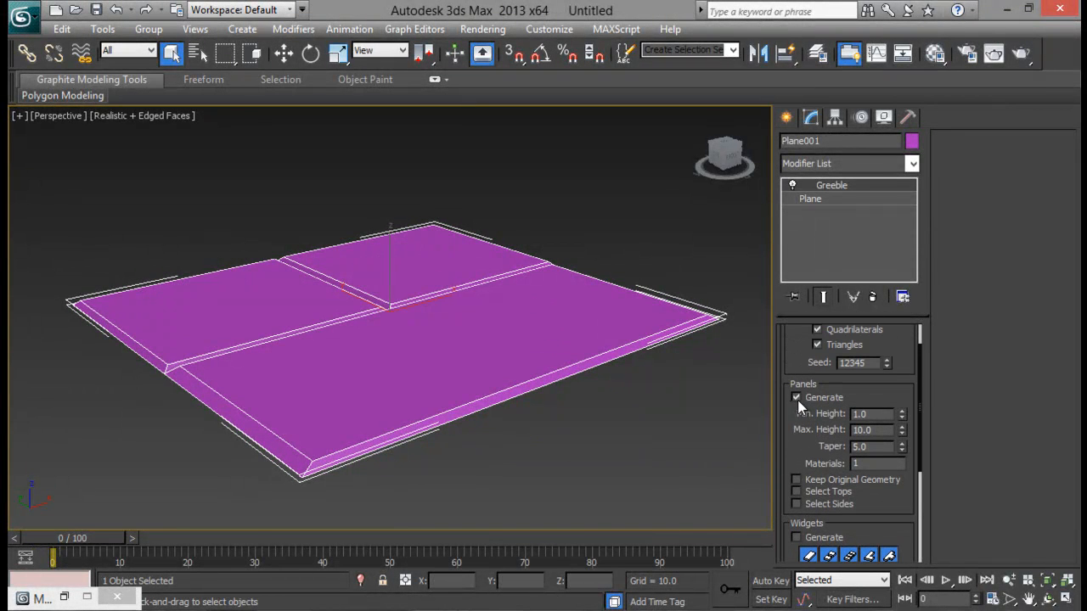
Switch Greeble to box widgets only, keeping original geometry, max size 15.7, max height 951.4.
click(796, 397)
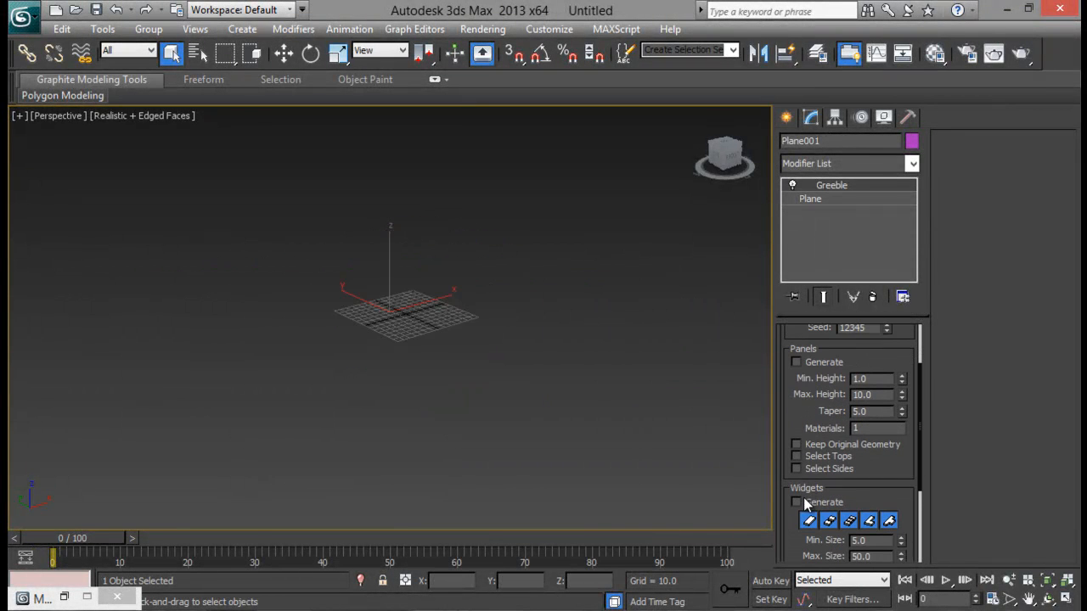
click(796, 500)
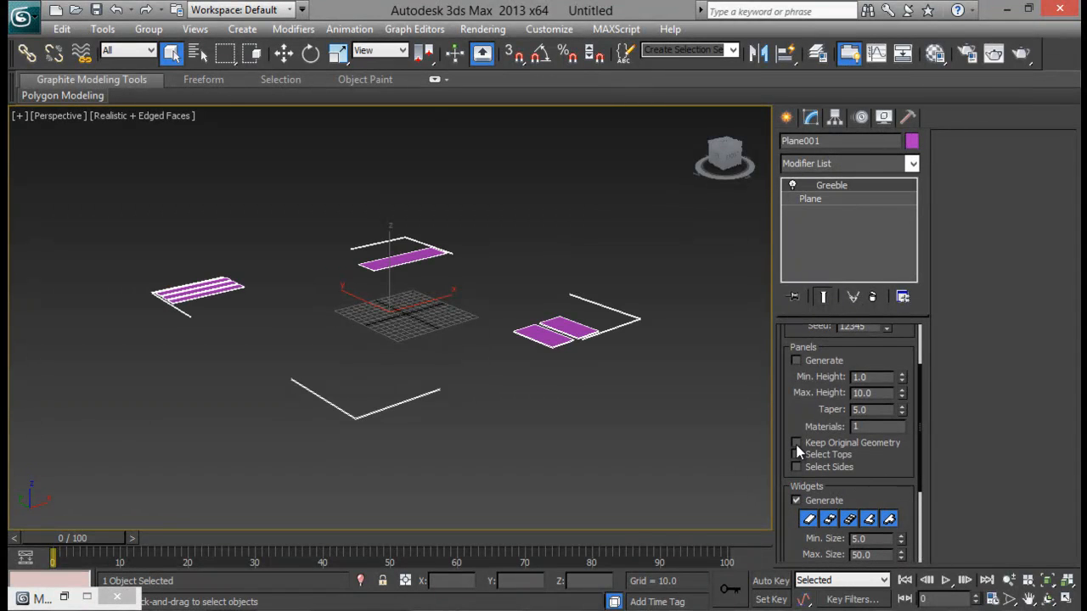
click(796, 442)
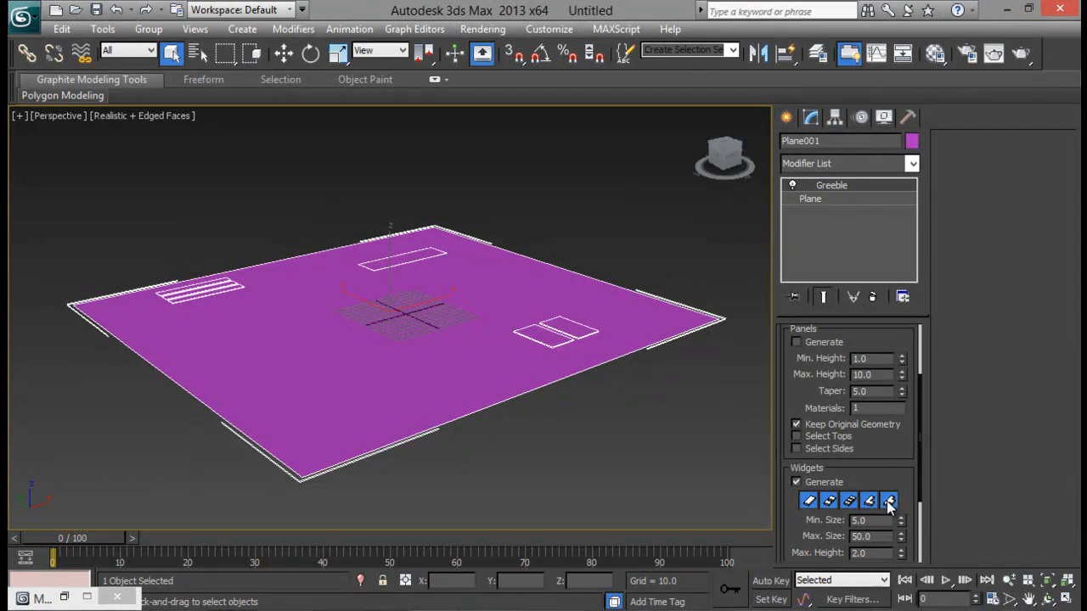
click(888, 501)
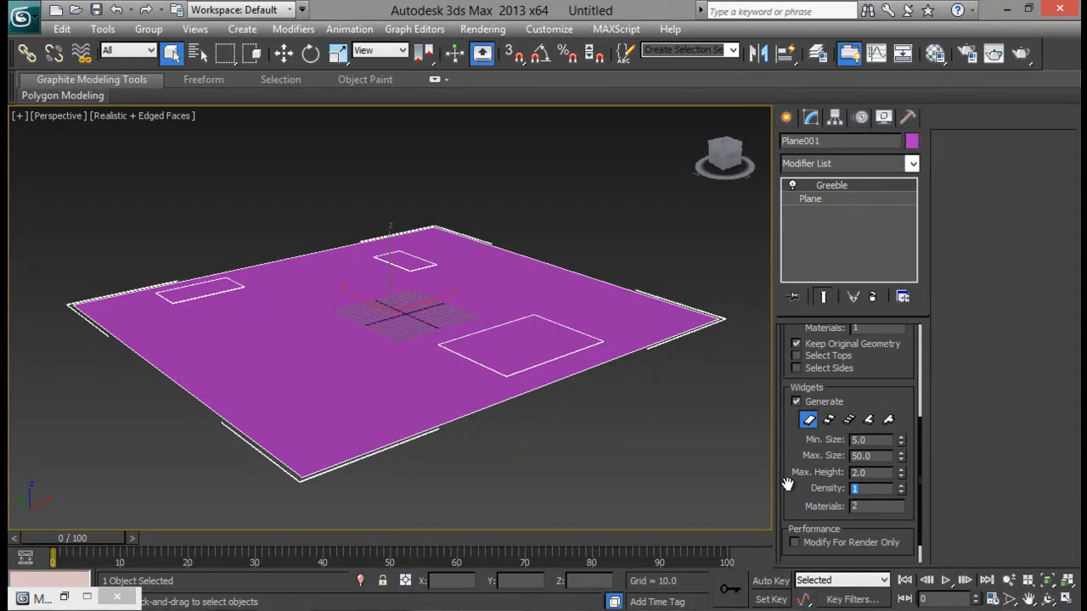
text(15)
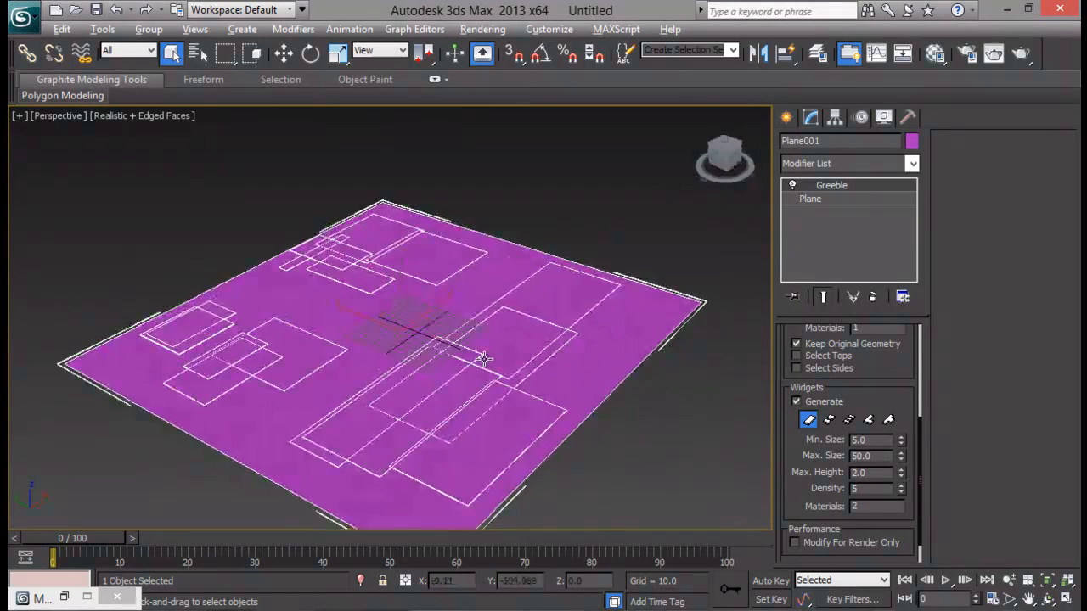
drag(900, 452, 900, 463)
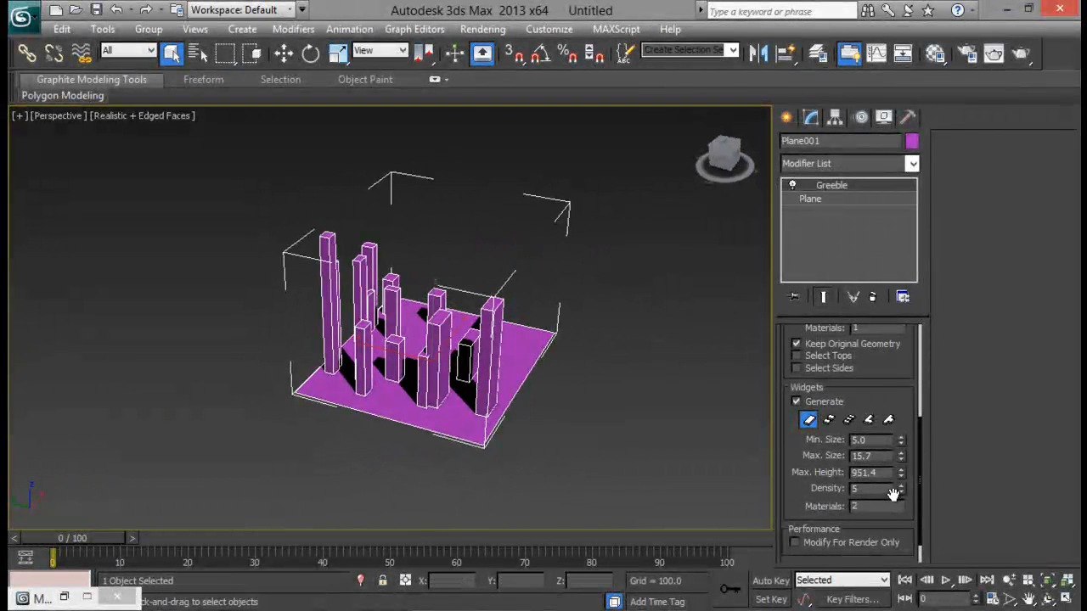
Set Greeble density to 16 and widget sizes 5.7–19, then scale the plane wider.
click(901, 484)
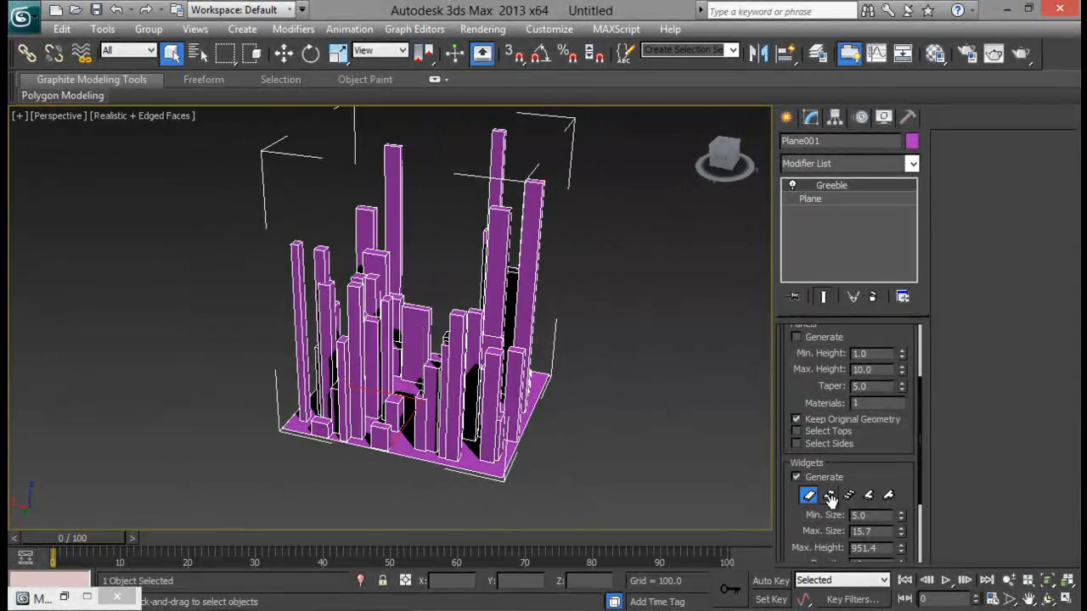
scroll(down, 3)
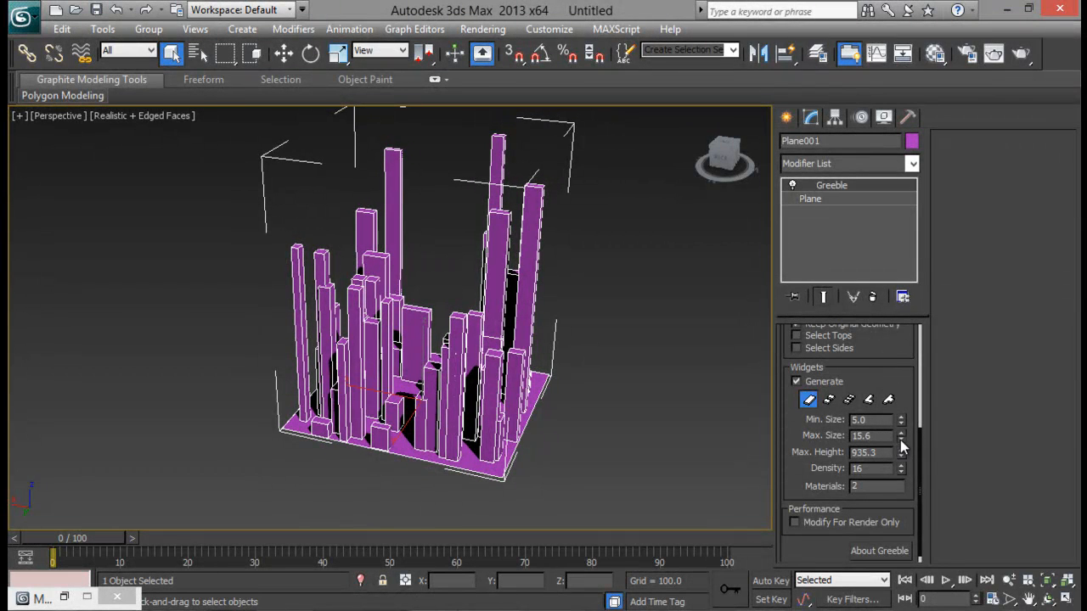
click(900, 432)
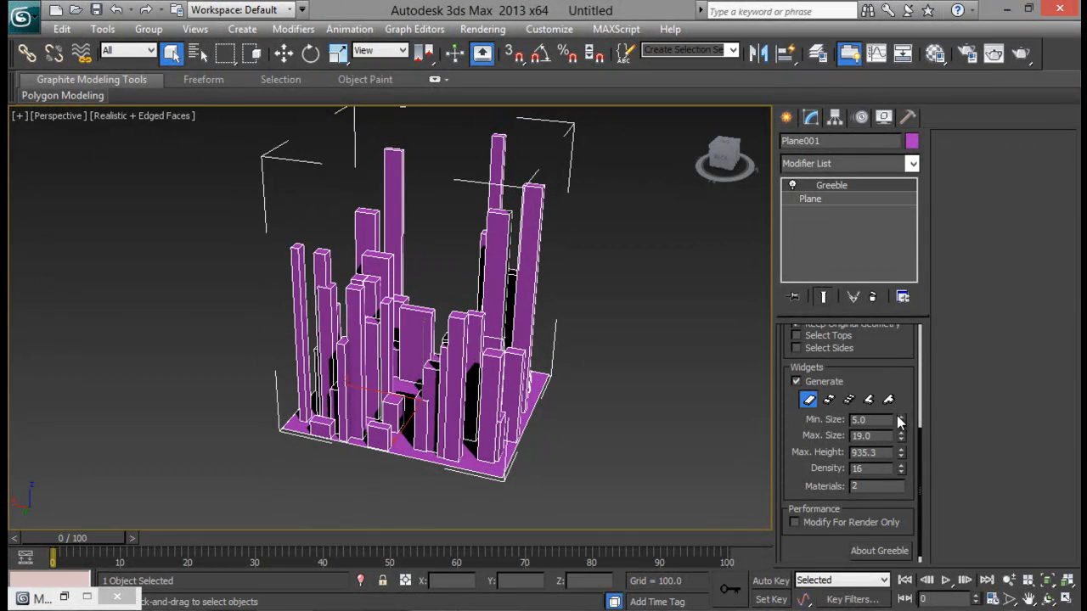
click(900, 416)
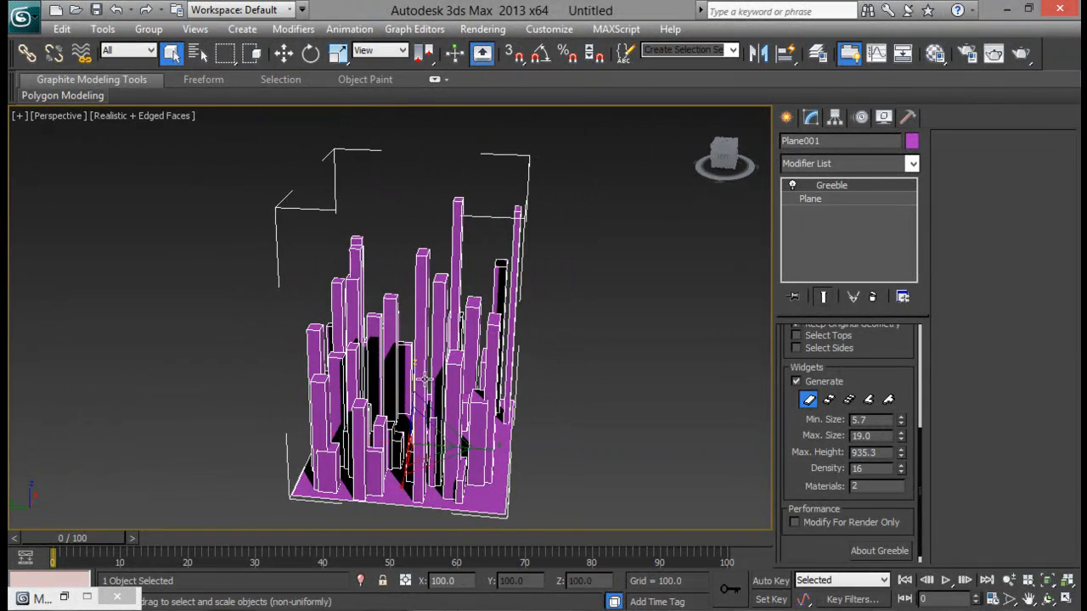
drag(416, 373, 535, 459)
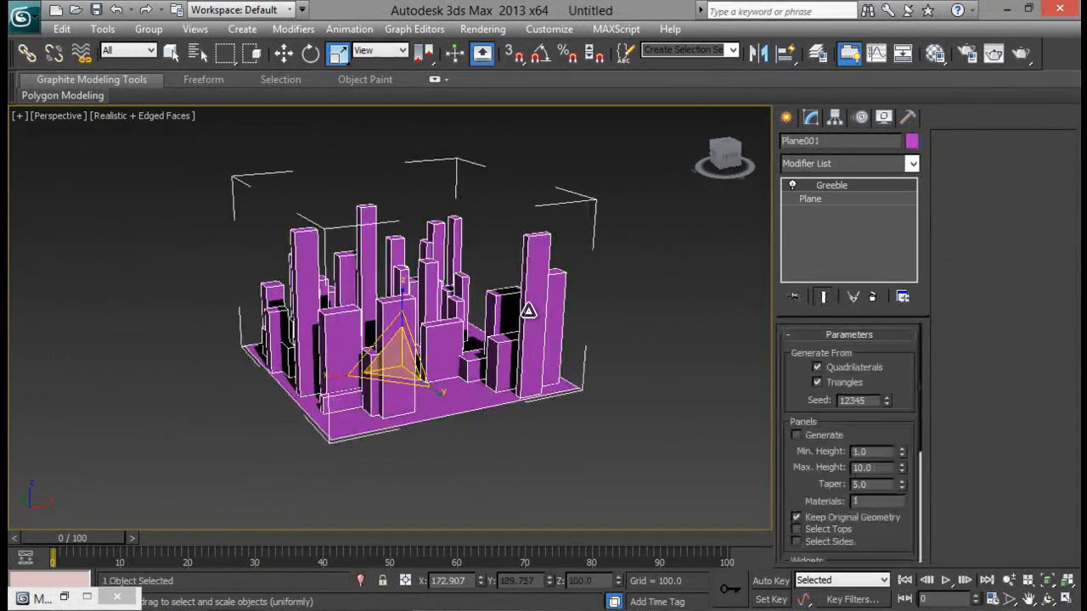
Stack a second Greeble modifier on Plane001 and orbit to inspect the panelled towers.
drag(526, 310, 378, 280)
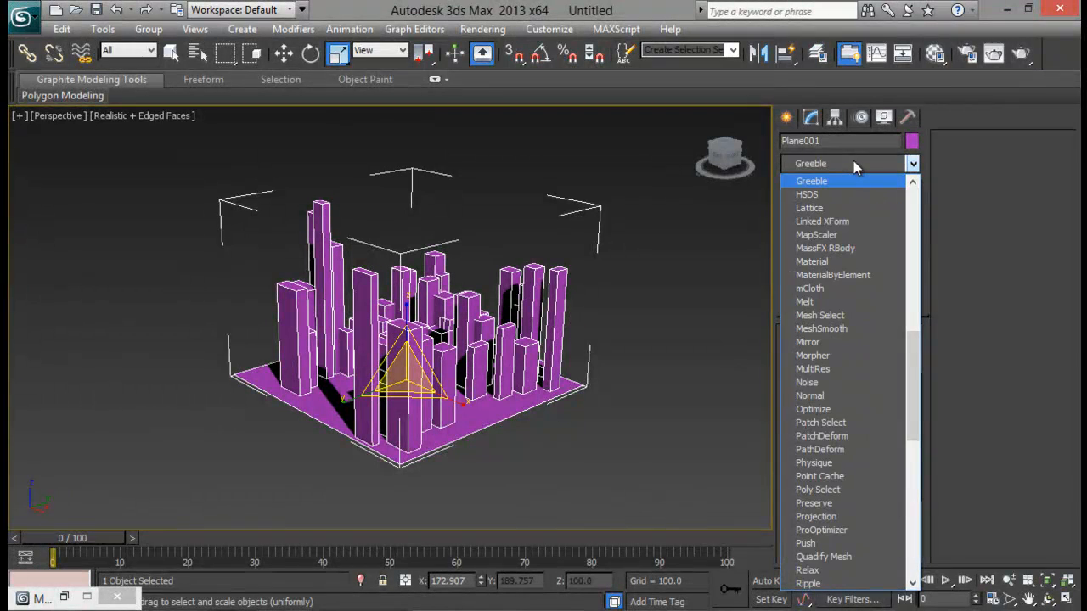
click(811, 181)
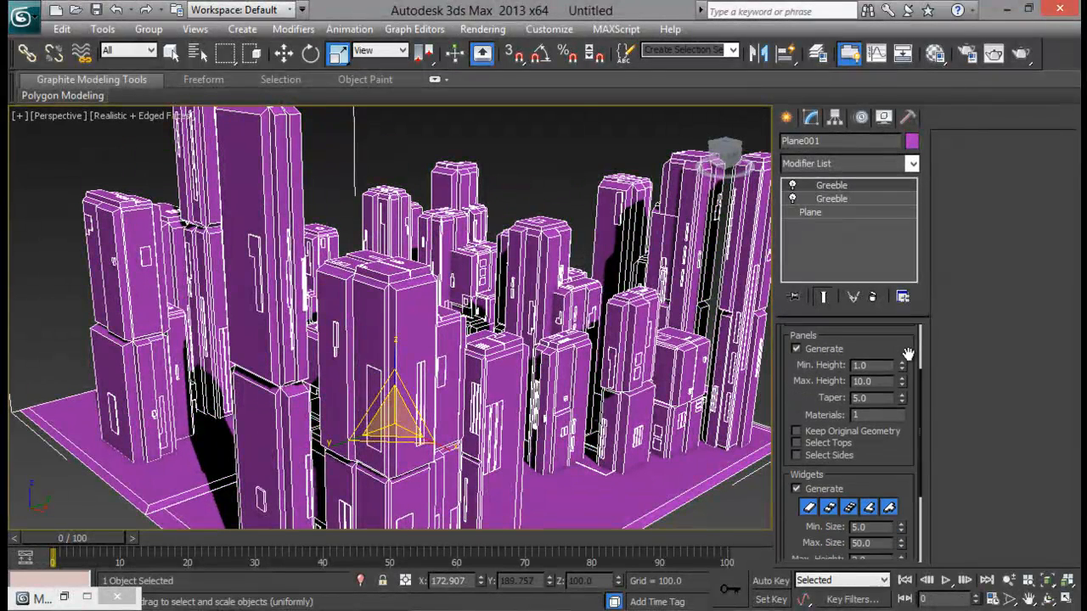
scroll(down, 3)
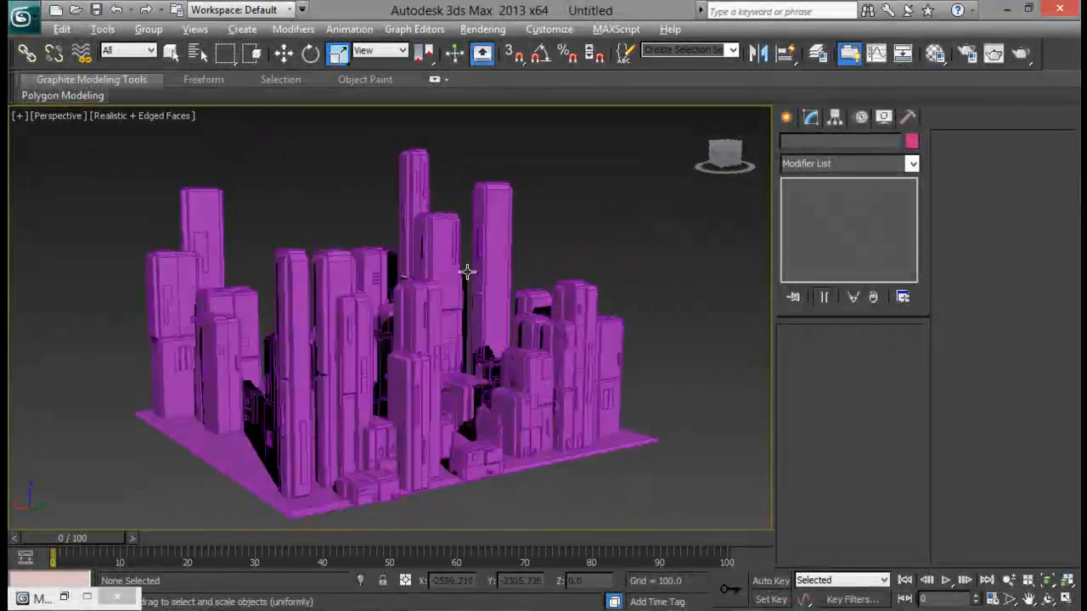
drag(467, 271, 615, 248)
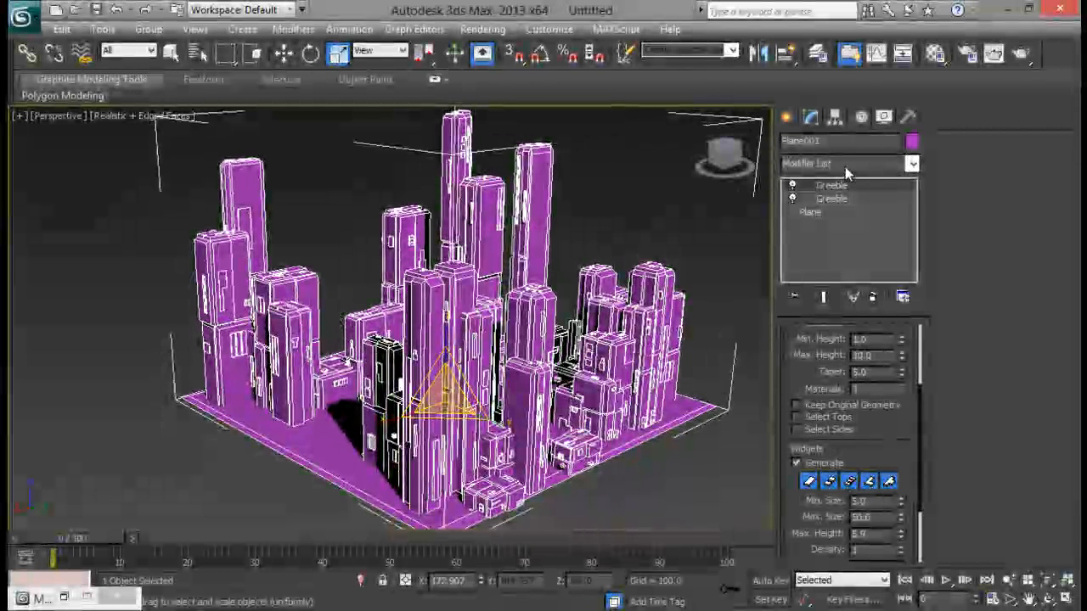
Add a third Greeble pass to the city and set the viewport to Shaded display.
click(912, 163)
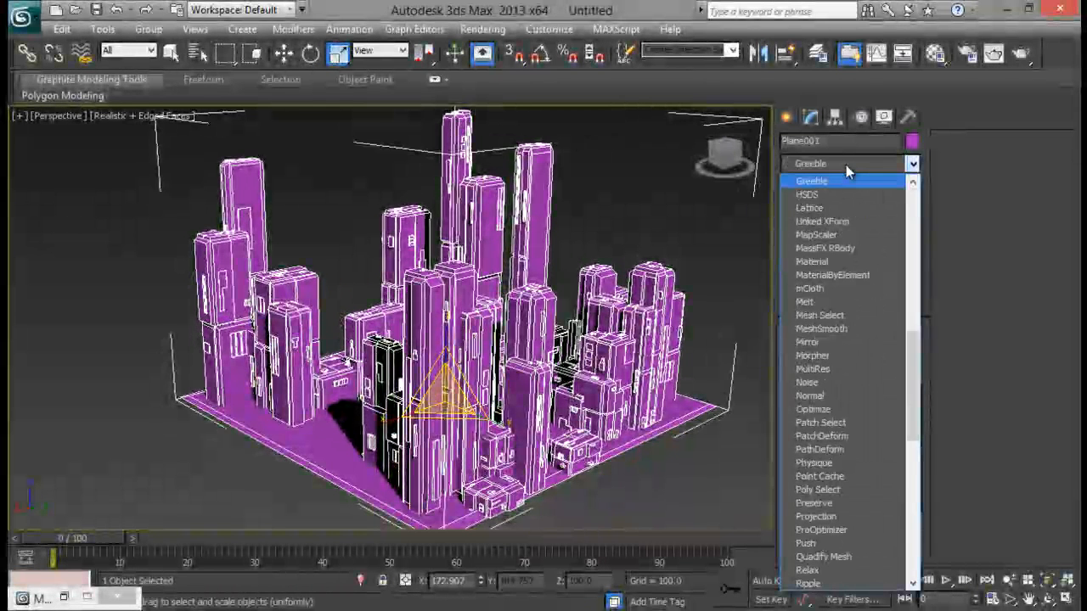
click(811, 181)
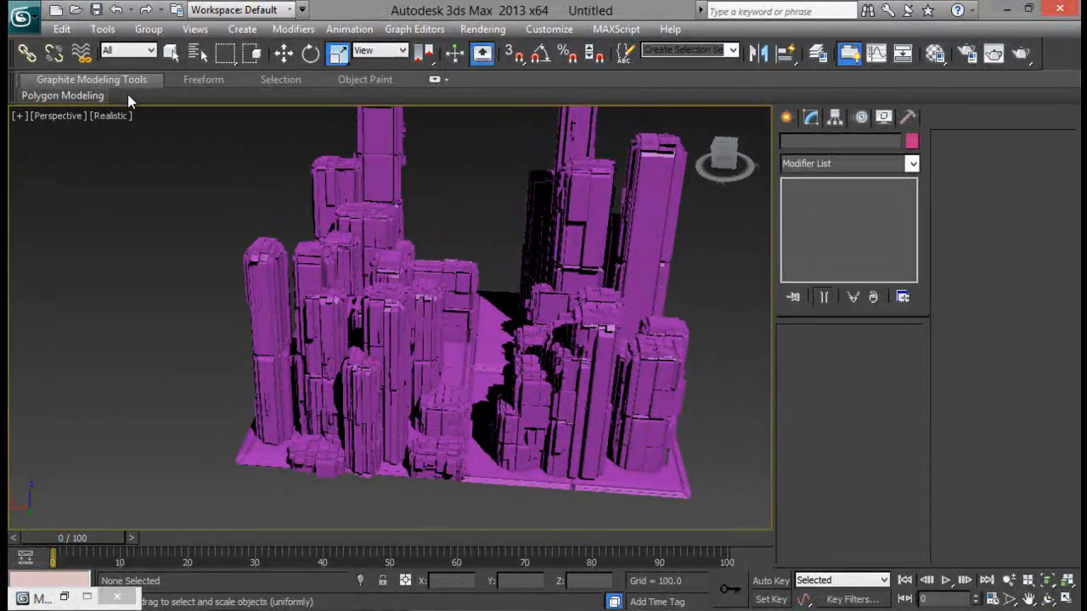
click(110, 115)
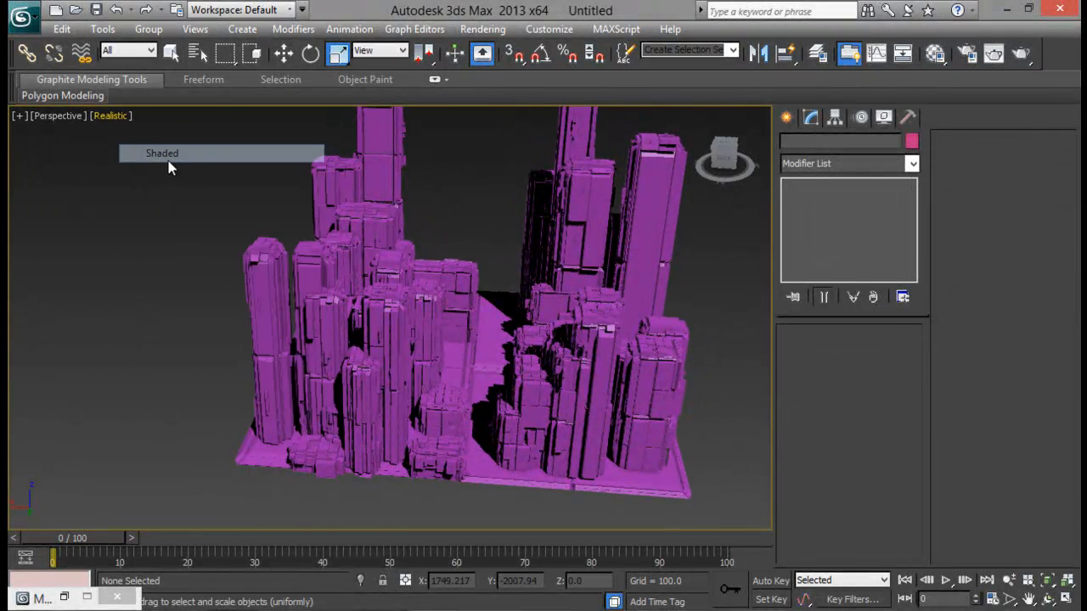
click(162, 153)
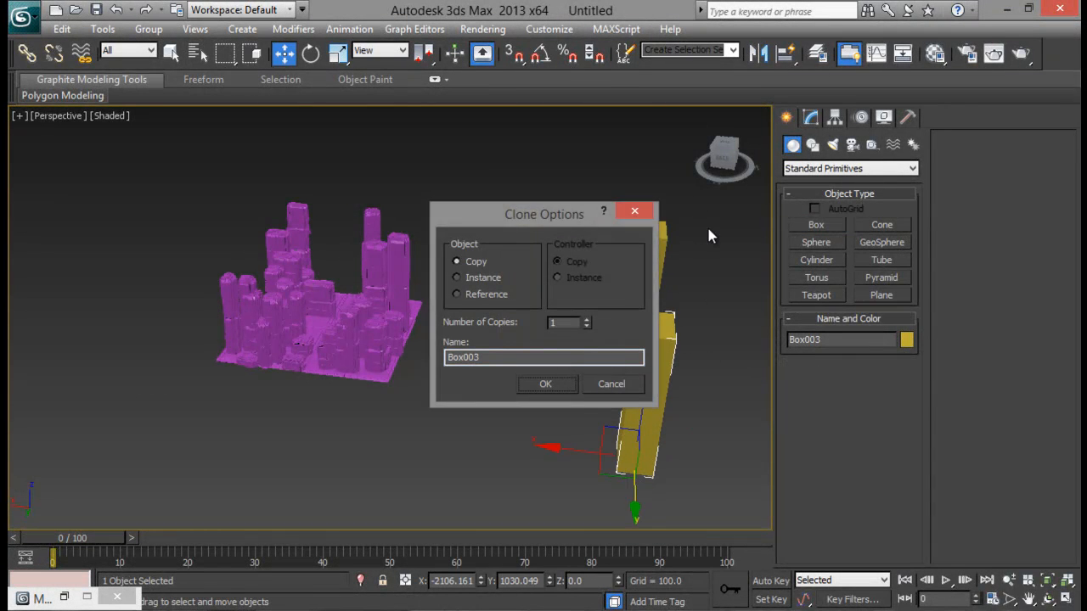
Copy the tall yellow box to make three boxes and apply Greeble to all three.
click(546, 384)
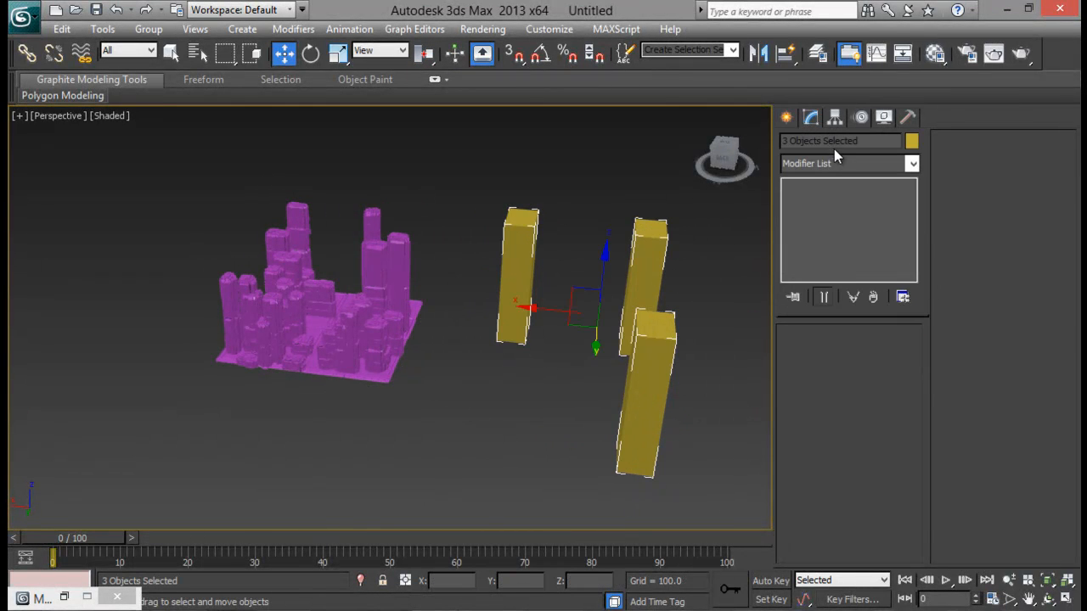
click(849, 163)
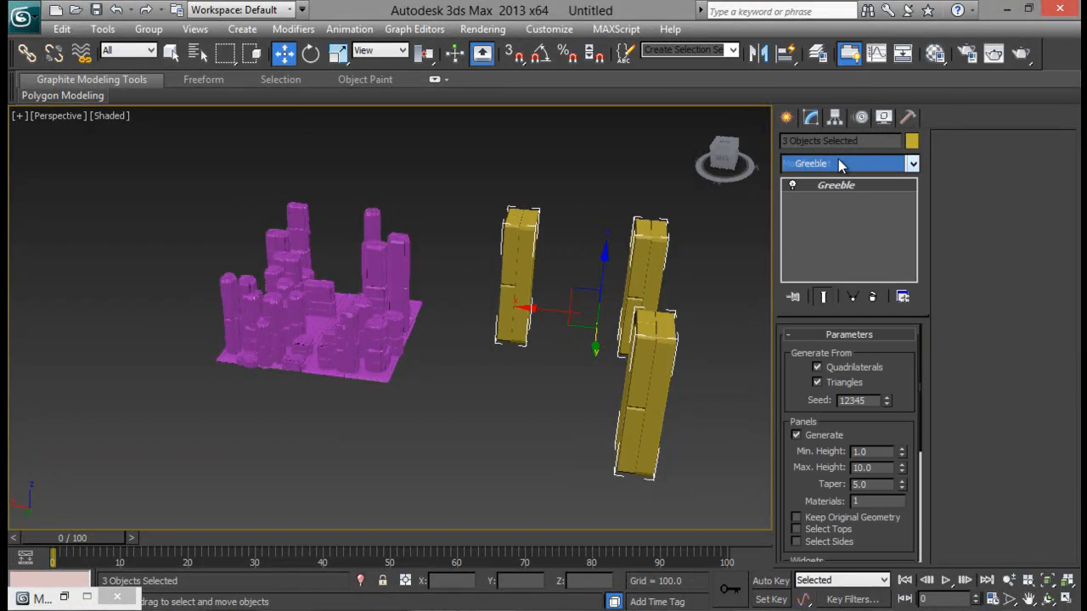